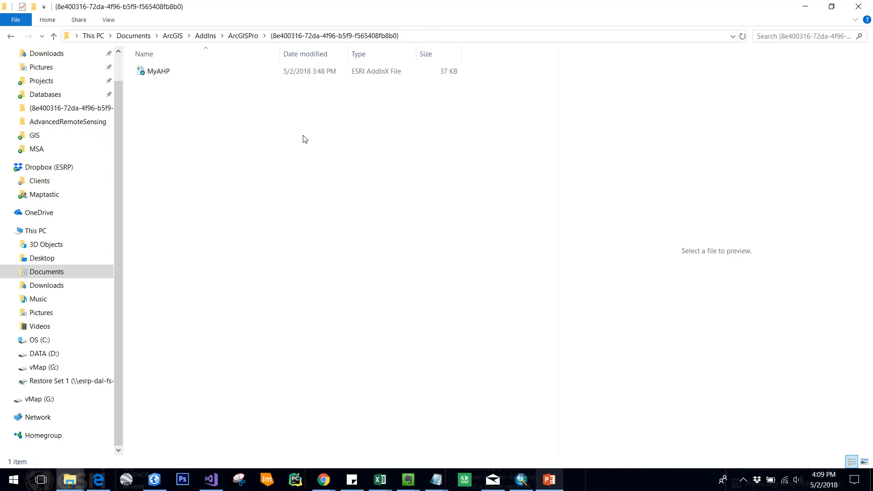
mouse_move(304, 141)
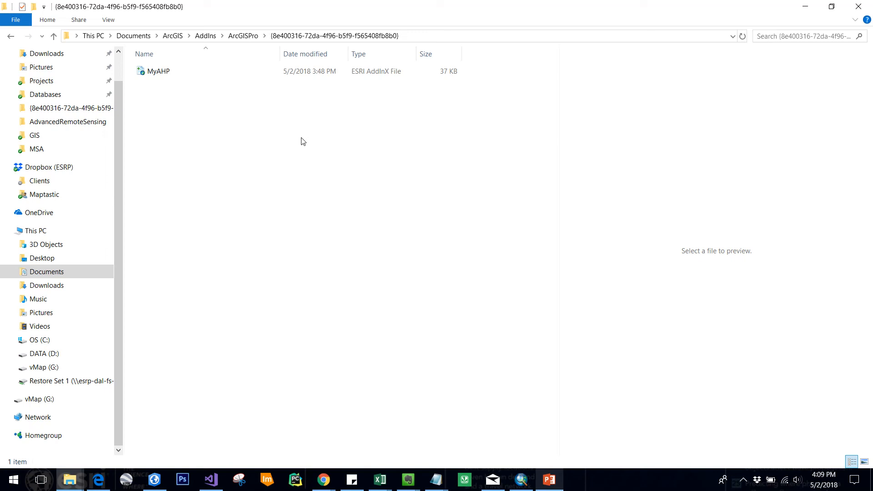
mouse_move(177, 90)
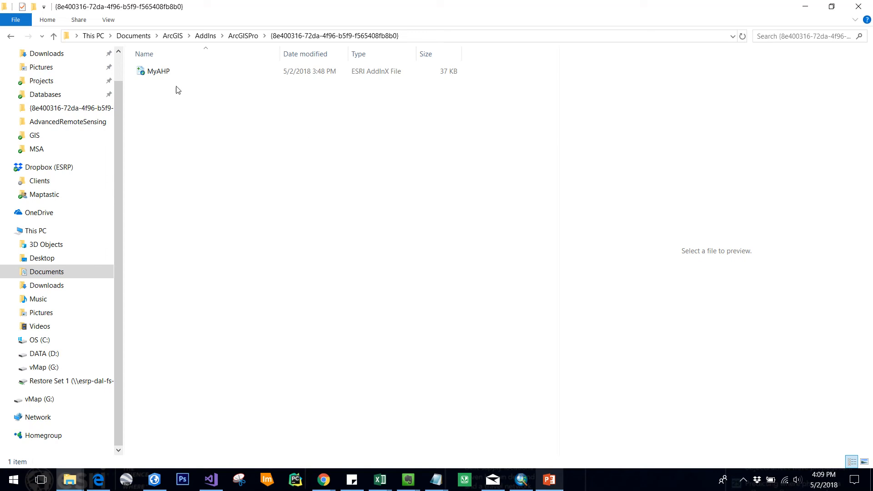
Launch the Add-In Installation Utility from MyAHP.esriAddinX and review the install confirmation.
click(159, 71)
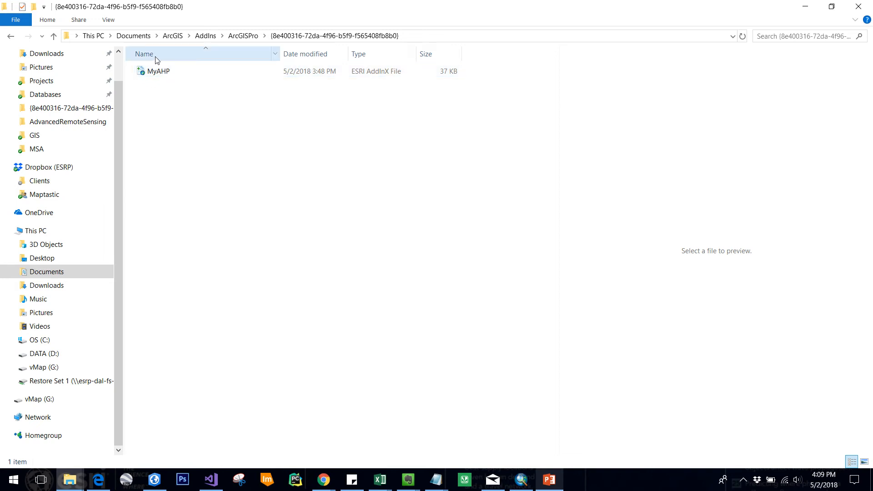
click(159, 71)
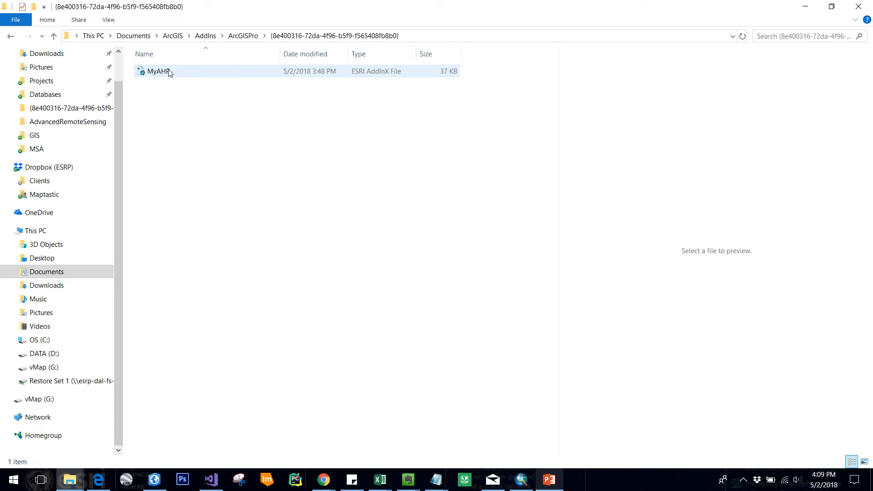
mouse_move(144, 78)
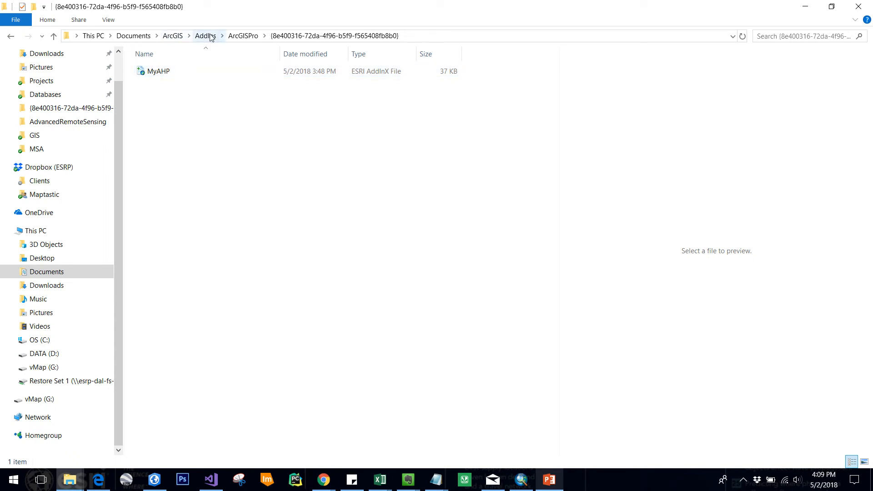
click(159, 71)
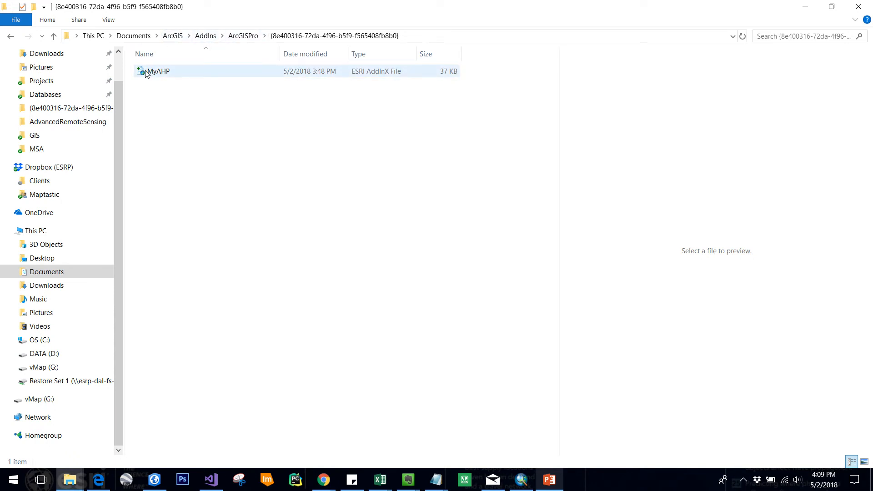
double_click(160, 72)
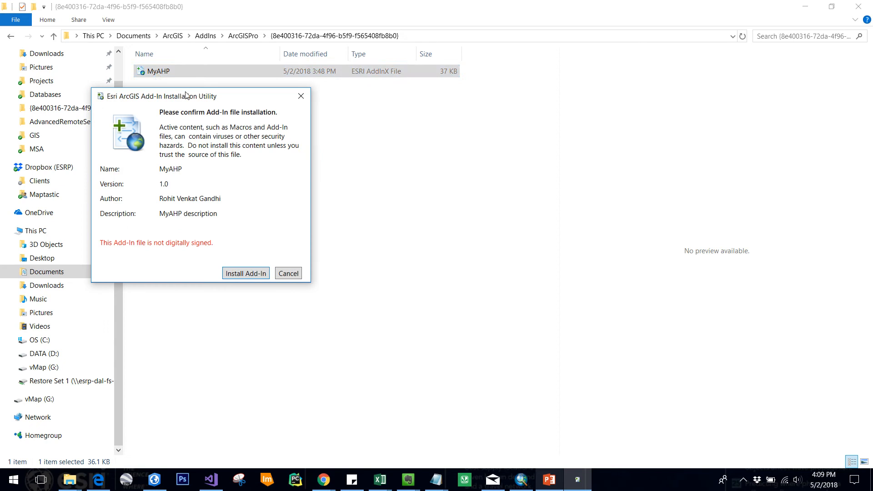
mouse_move(92, 161)
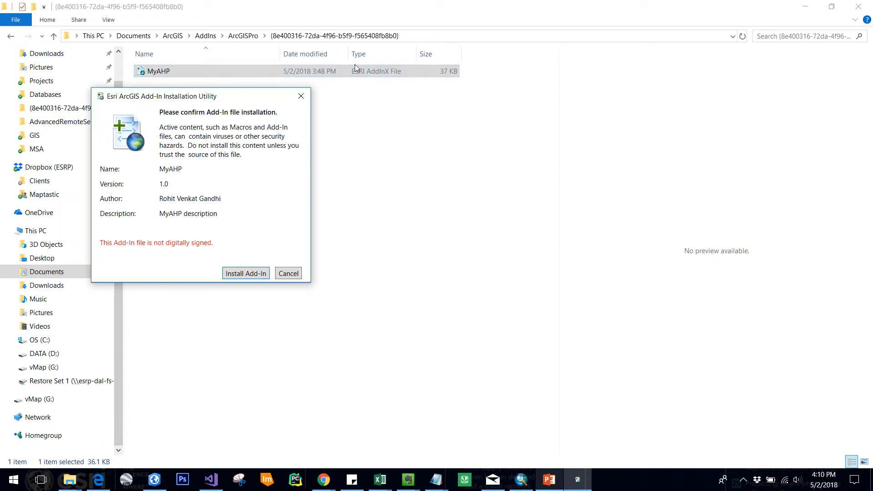
mouse_move(253, 126)
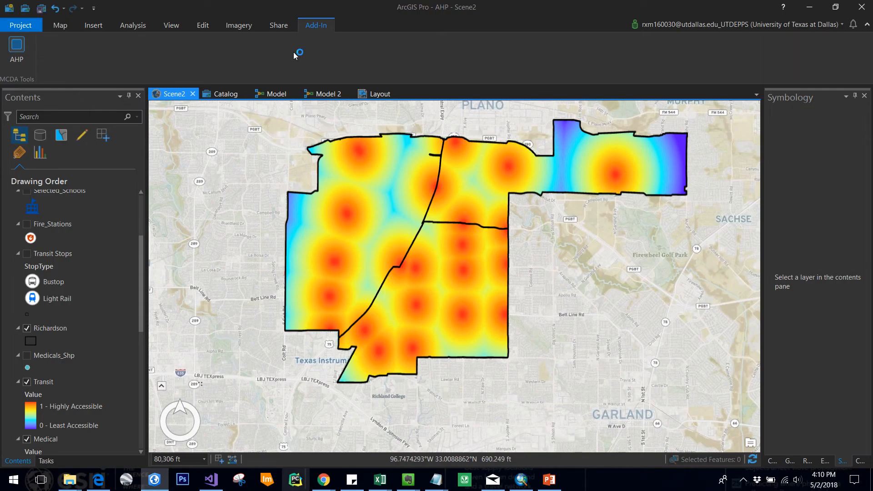
mouse_move(81, 38)
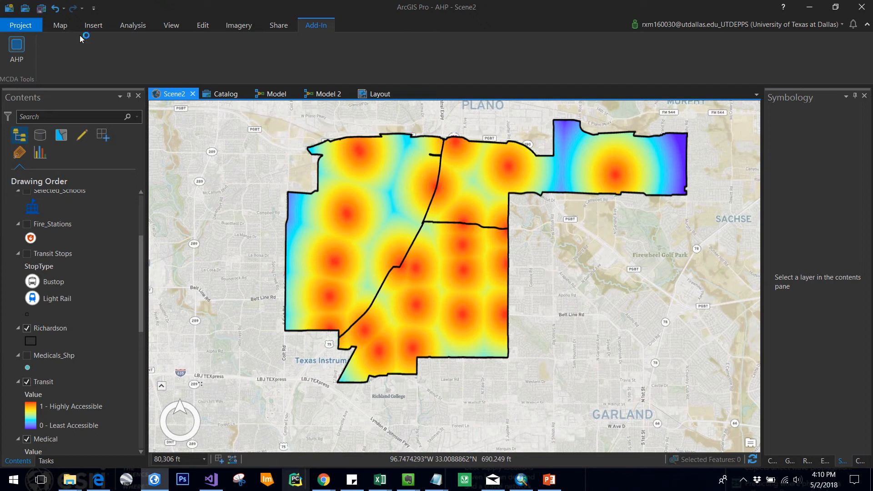
click(59, 25)
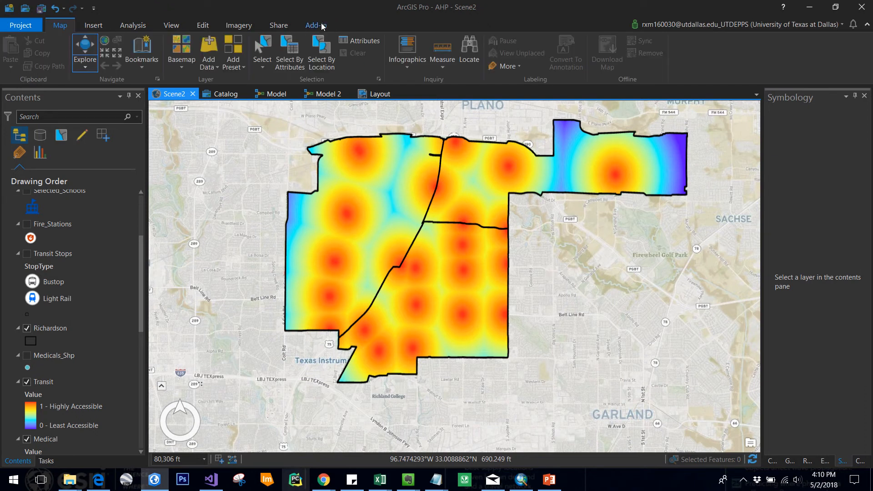
click(316, 25)
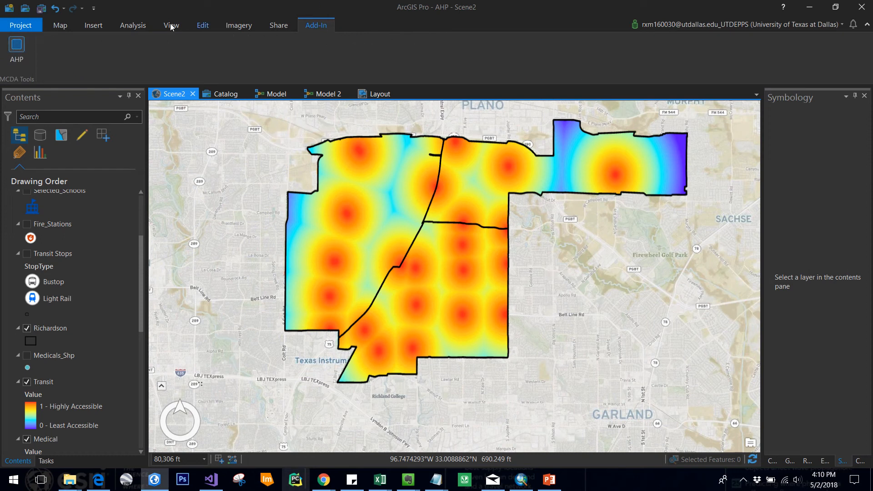
mouse_move(17, 47)
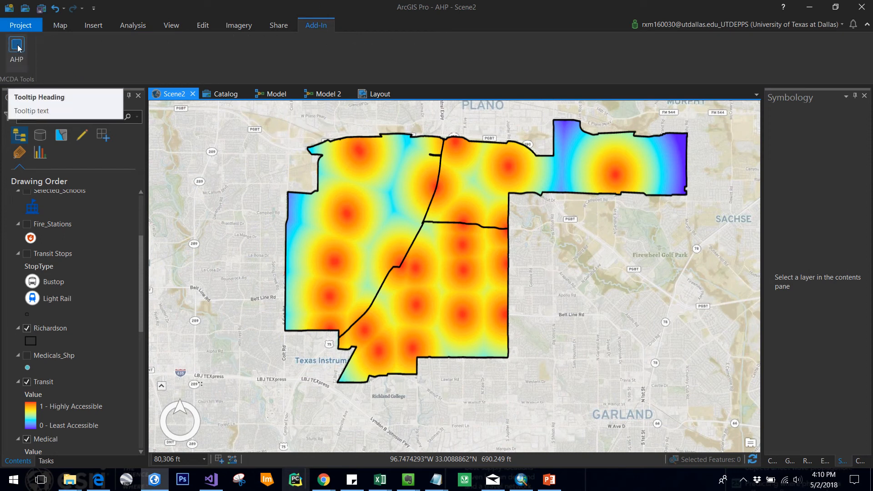
Open the AHP window listing Transit, Medical, FireStations, Grocery, Parks and Schools rasters.
click(16, 50)
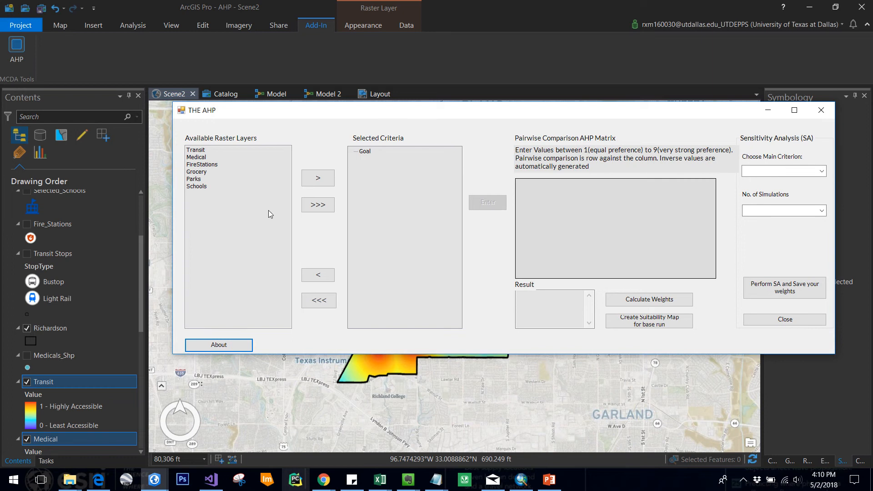
mouse_move(228, 169)
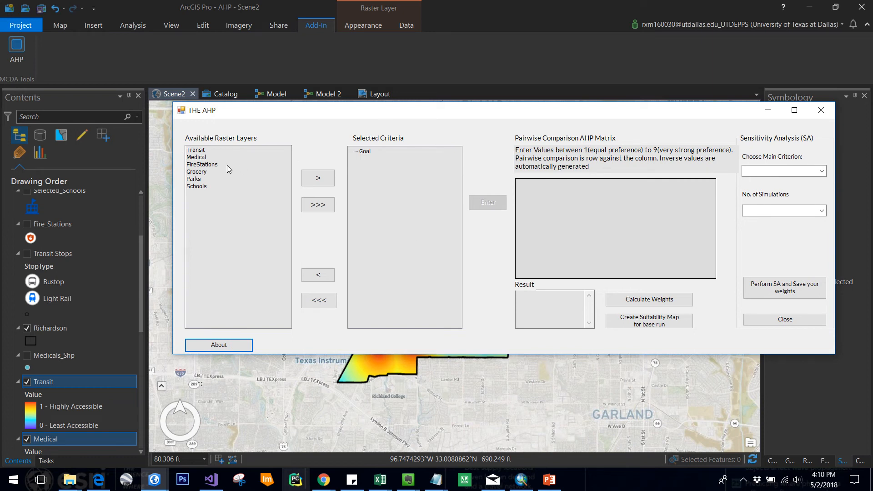
mouse_move(250, 169)
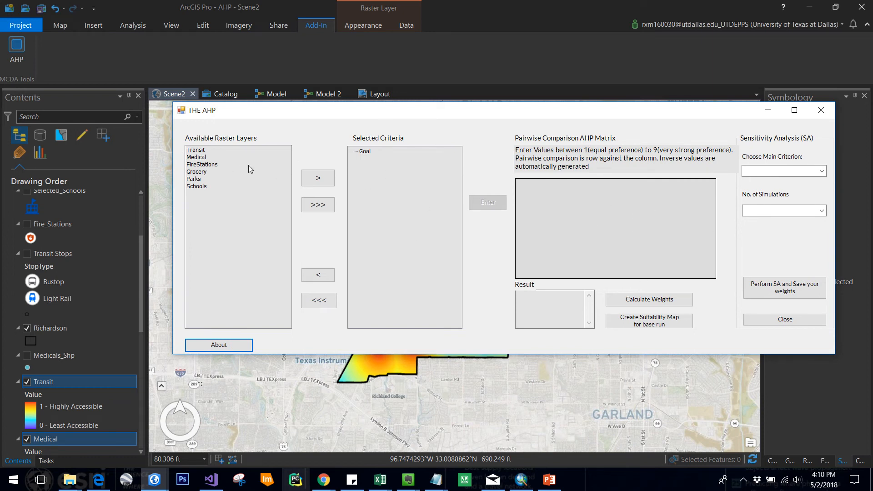
mouse_move(281, 181)
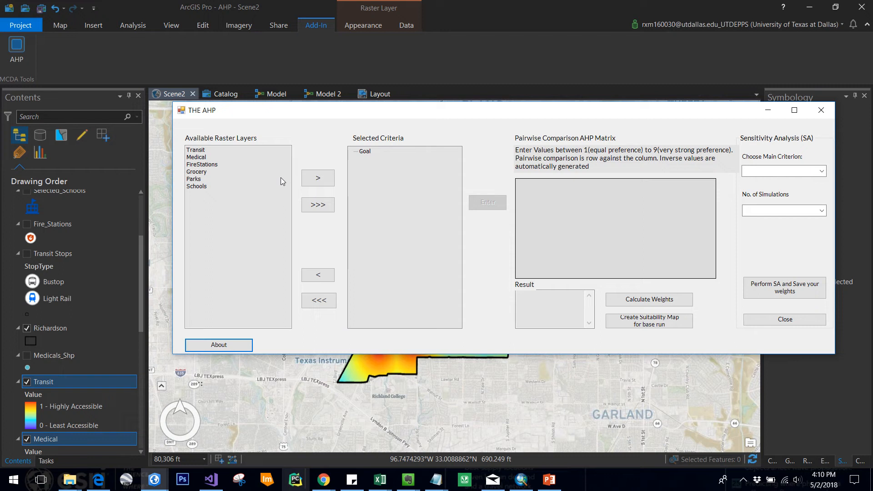
mouse_move(259, 140)
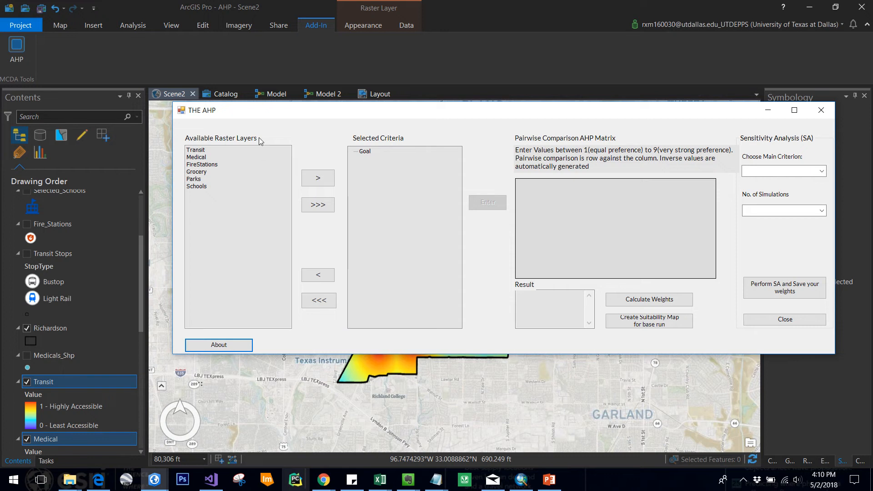
mouse_move(241, 137)
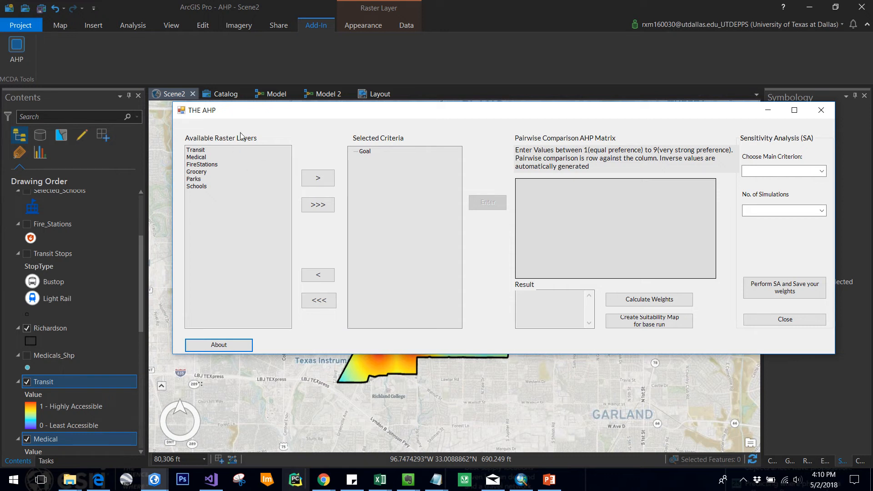
mouse_move(218, 175)
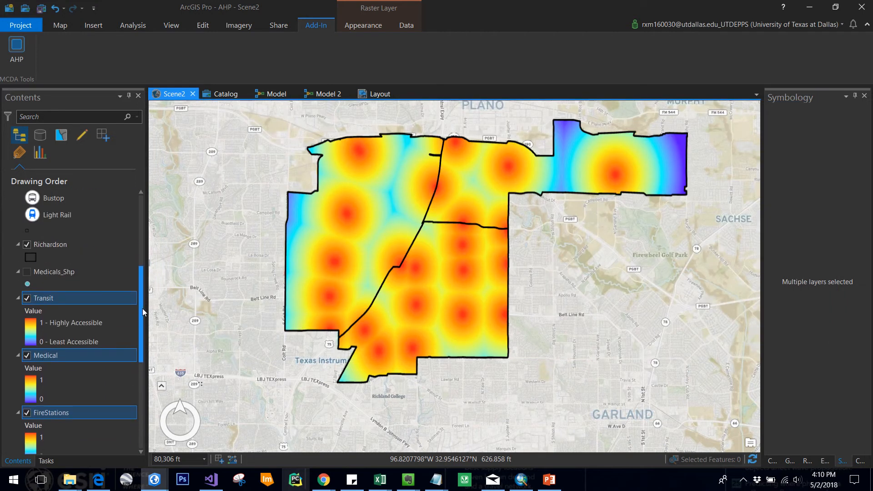
scroll(down, 3)
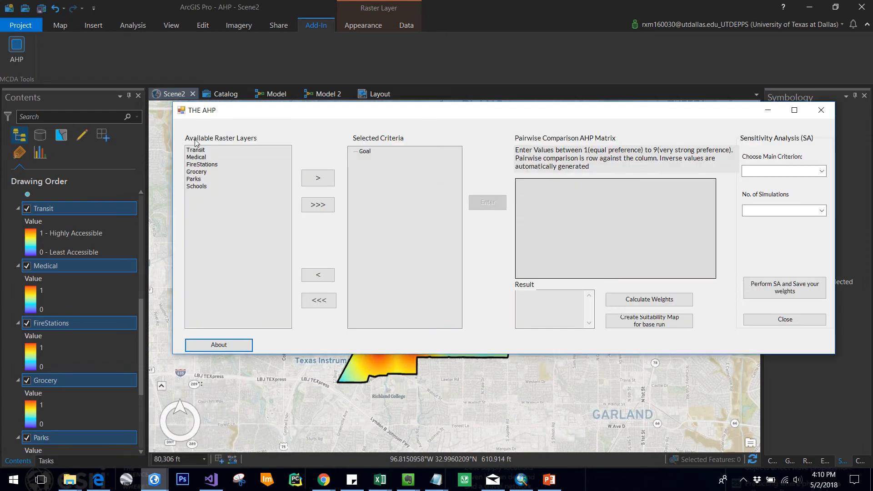
mouse_move(188, 157)
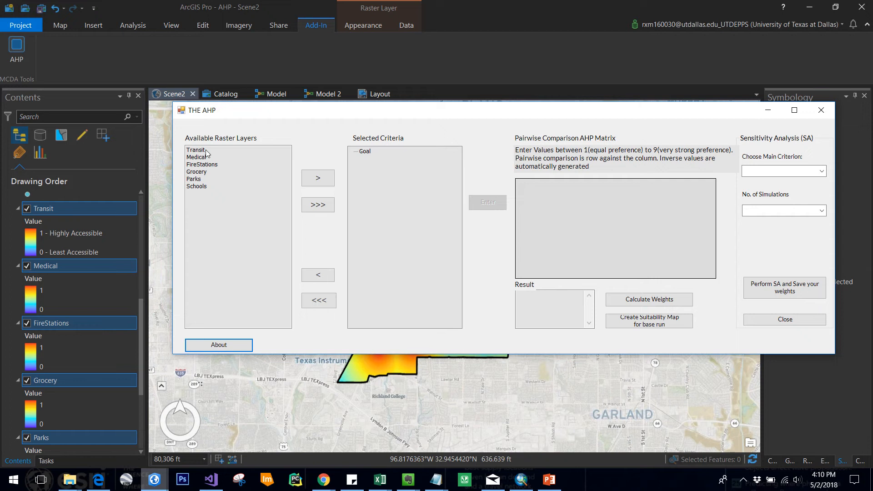
mouse_move(27, 213)
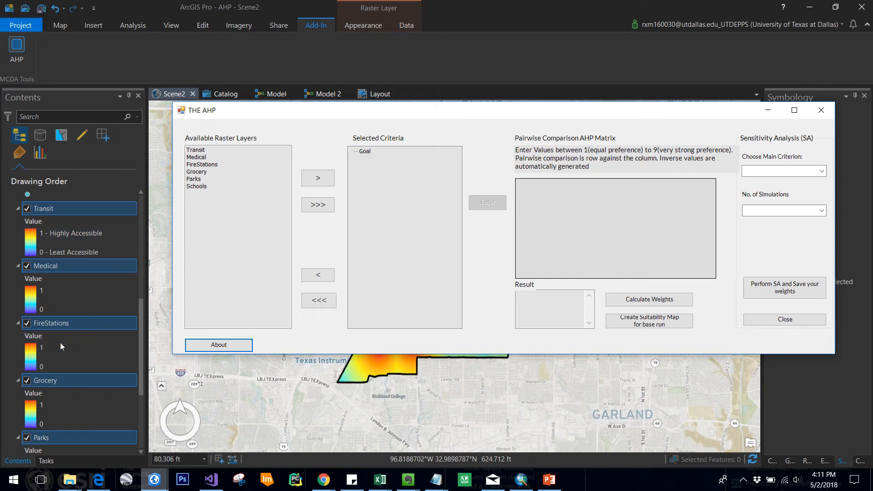
click(77, 299)
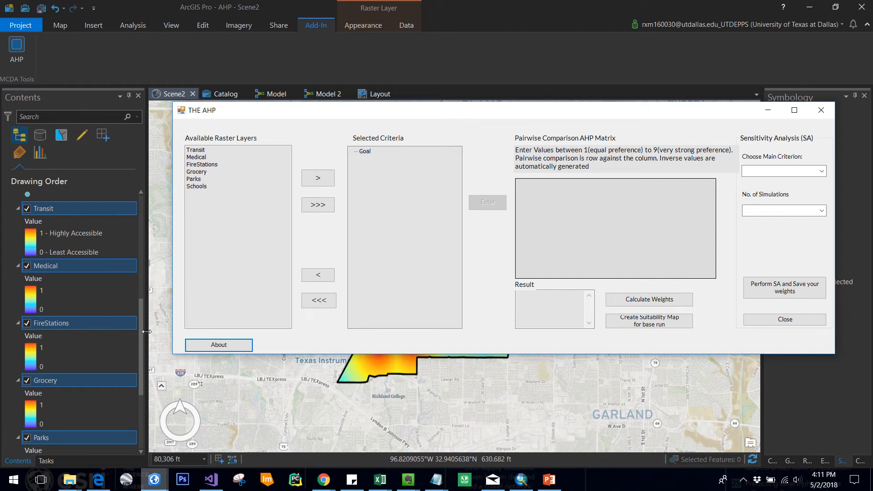
click(783, 319)
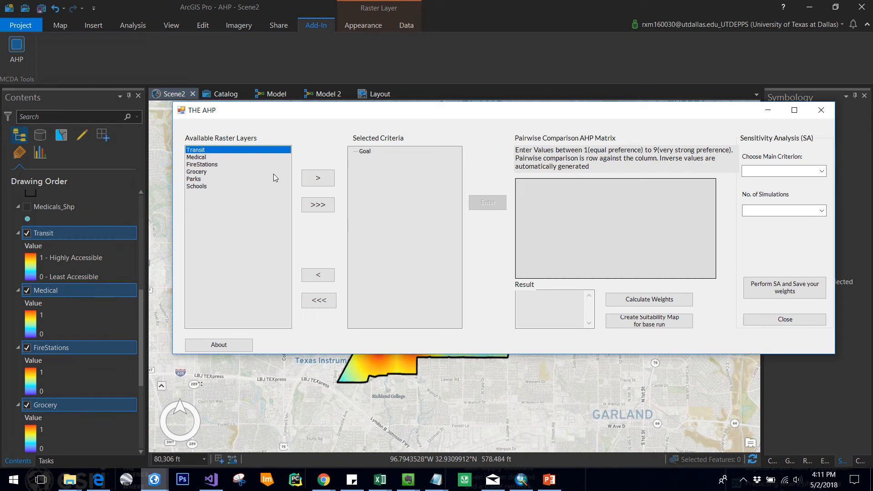
Move the remaining raster layers, ending with Schools, into Selected Criteria under Goal.
click(317, 178)
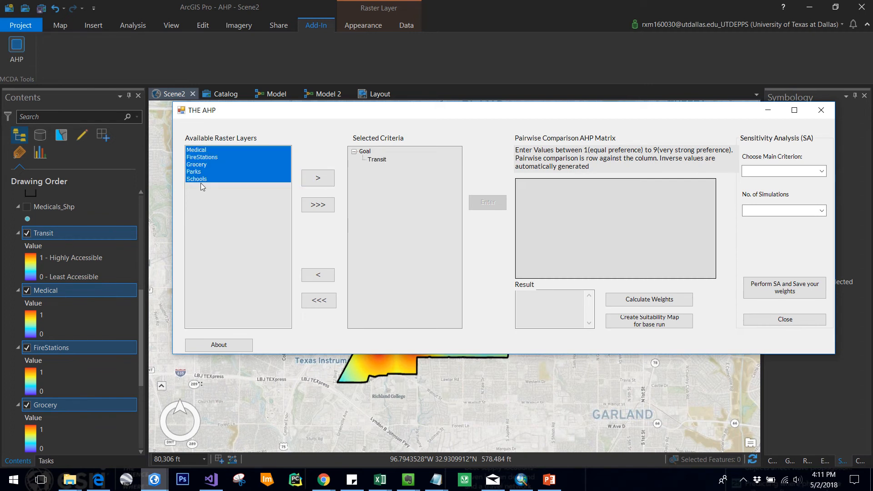
click(318, 204)
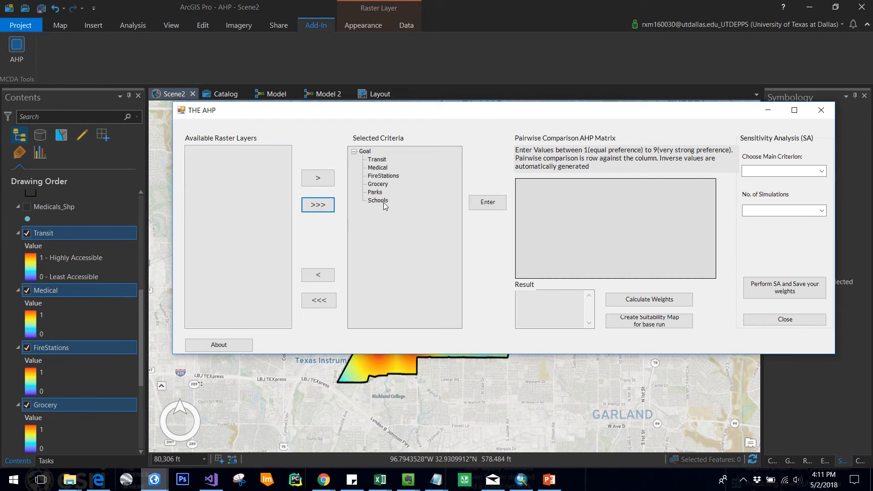
click(318, 274)
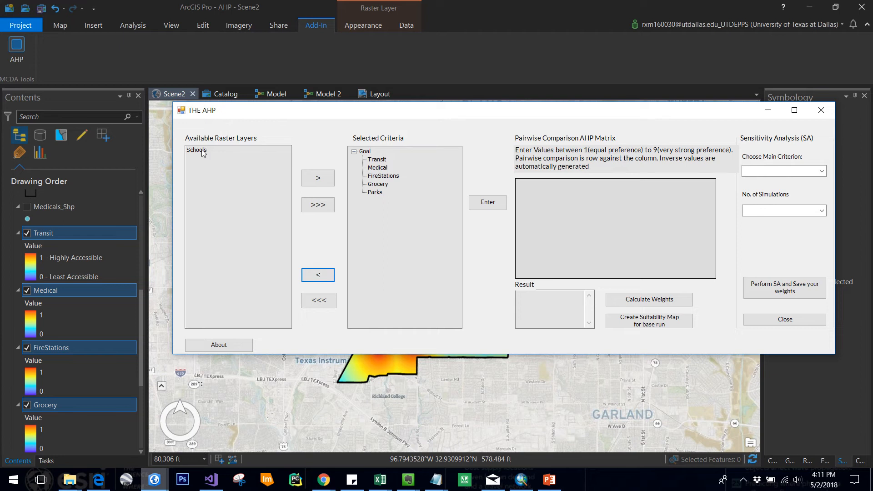
click(317, 178)
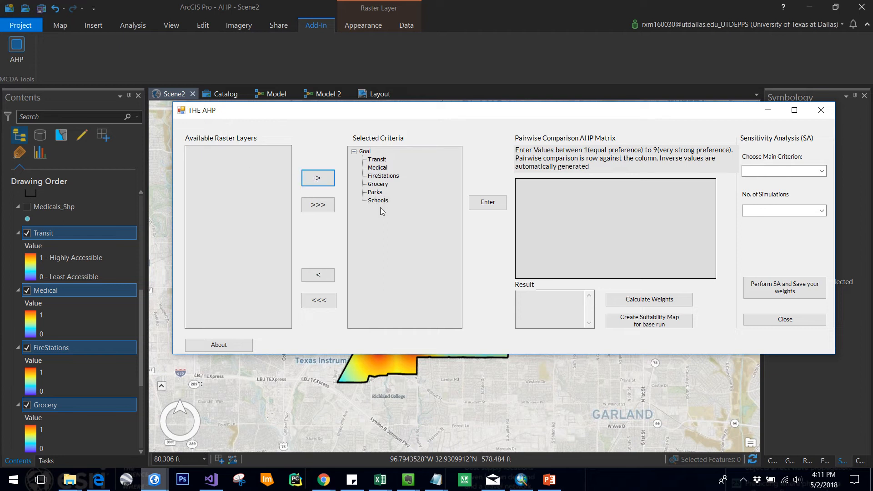
mouse_move(364, 178)
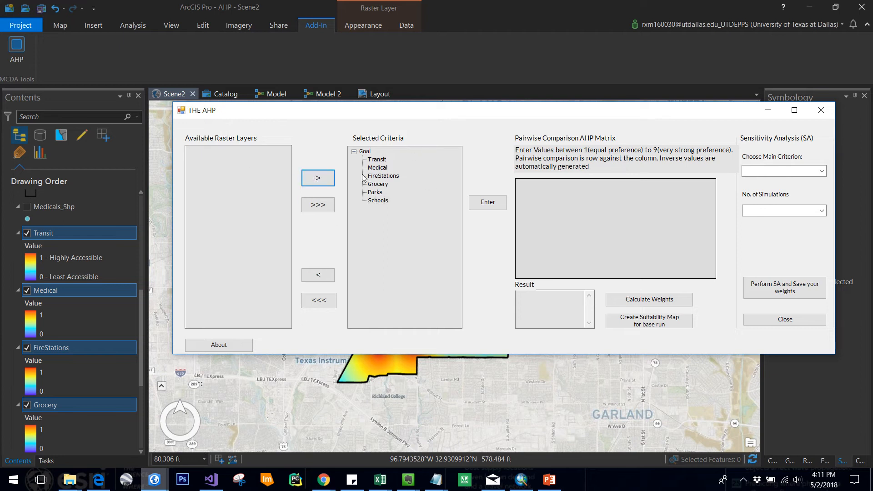
drag(200, 110, 97, 96)
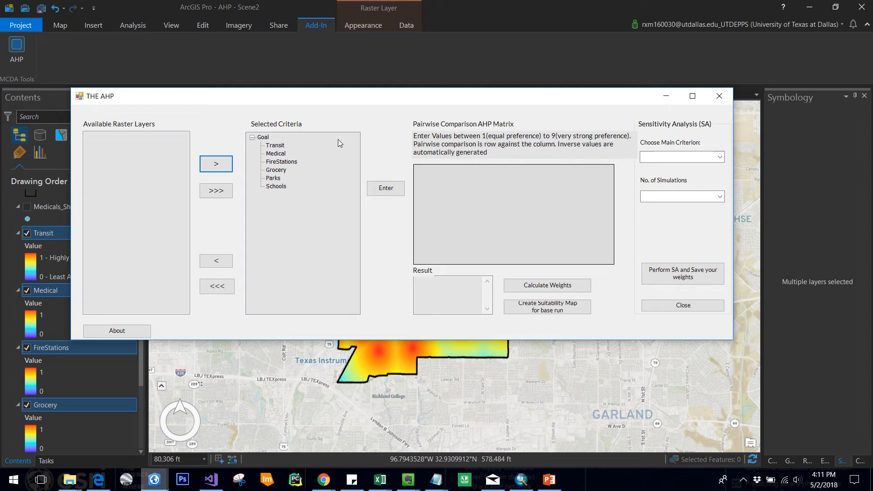
mouse_move(320, 202)
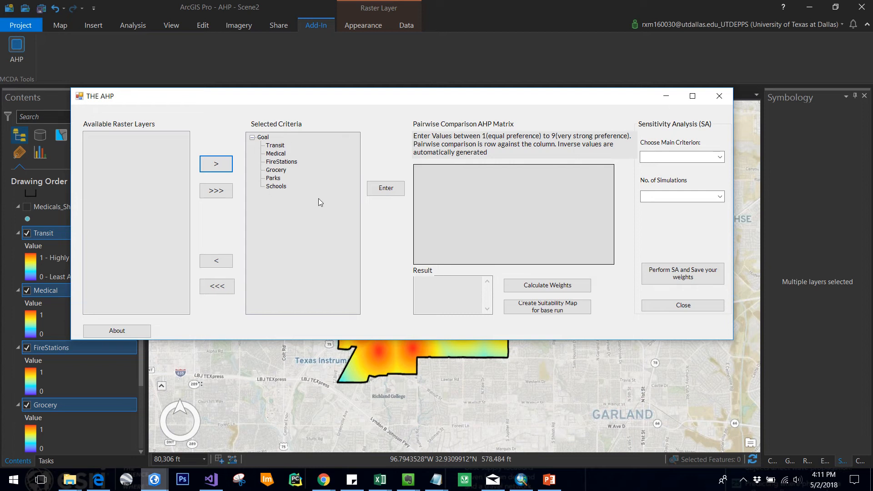
mouse_move(300, 186)
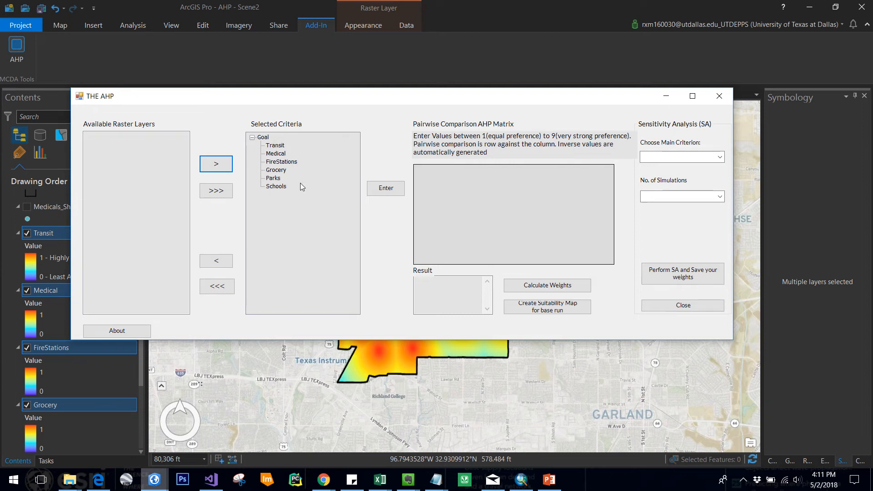
click(385, 189)
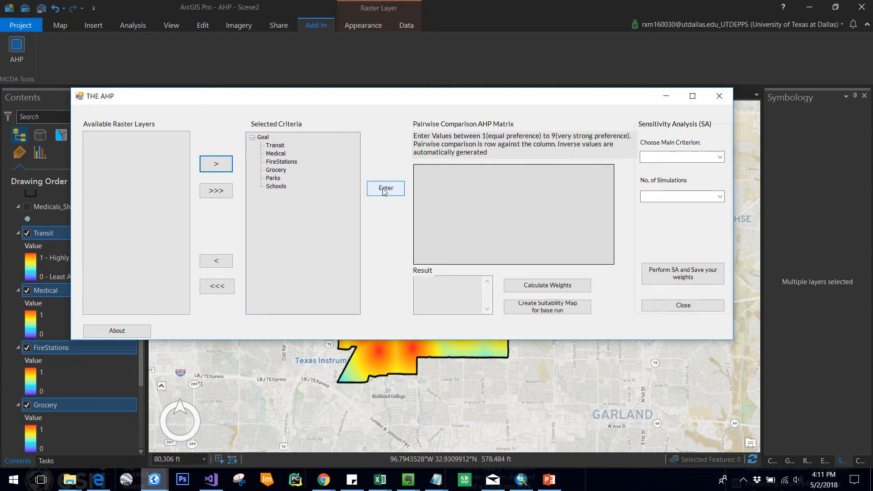
Build the six-criterion matrix and enter Transit's preferences, including 5 versus FireStations.
click(385, 188)
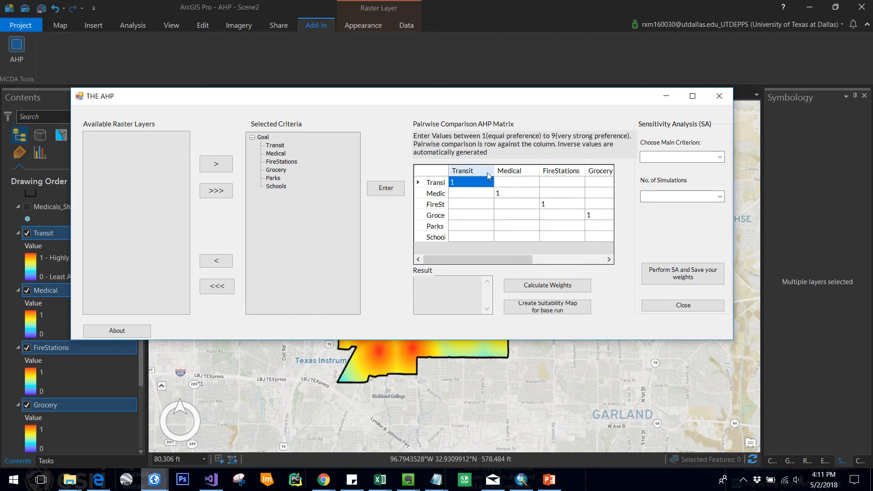
click(470, 182)
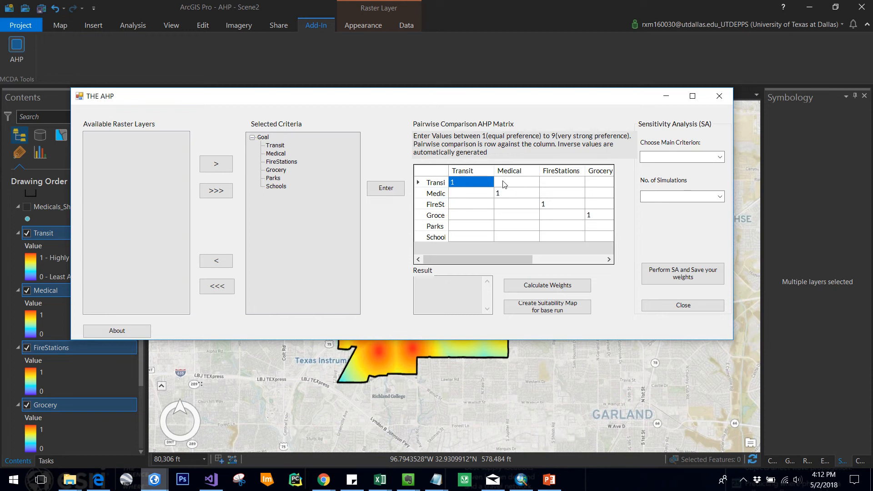
mouse_move(512, 185)
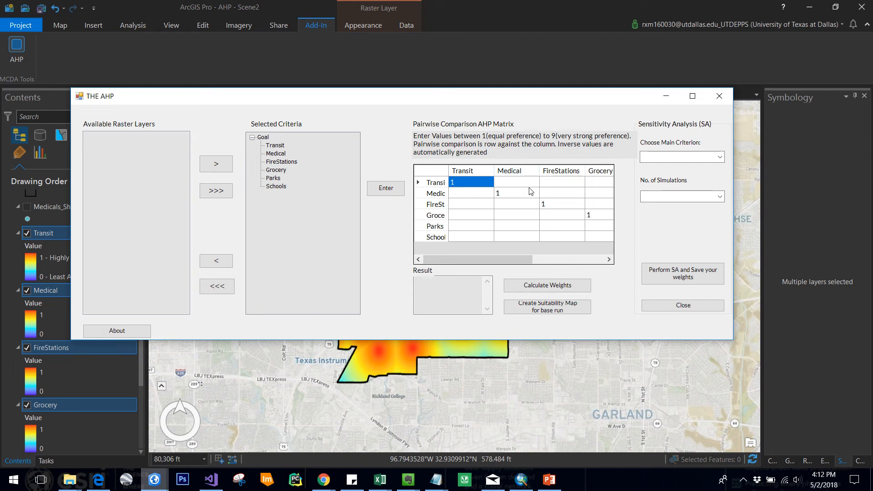
mouse_move(497, 203)
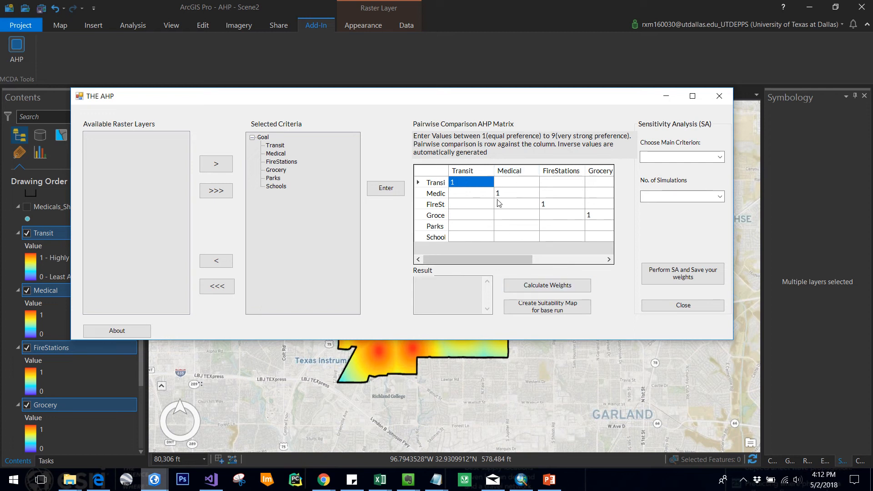
mouse_move(518, 183)
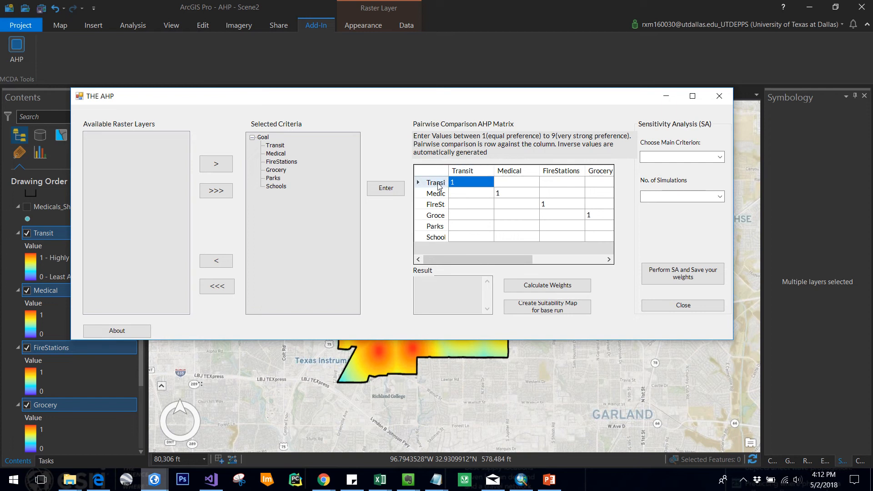
mouse_move(519, 184)
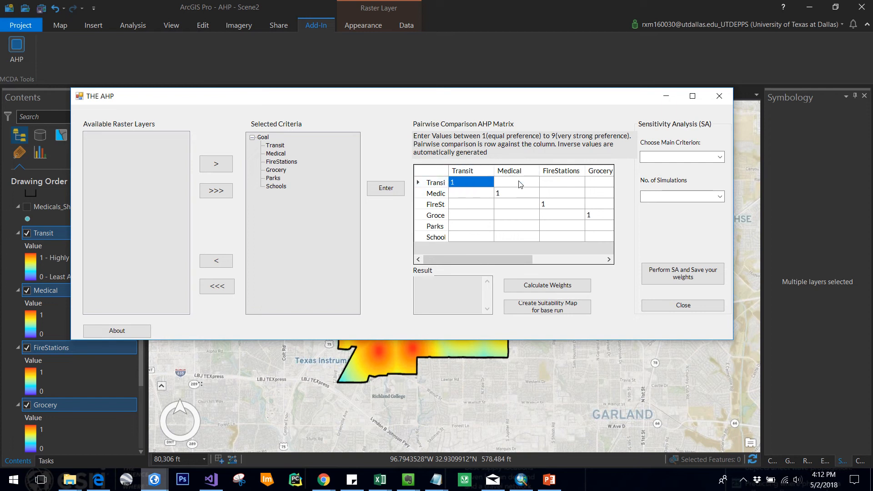
text(3)
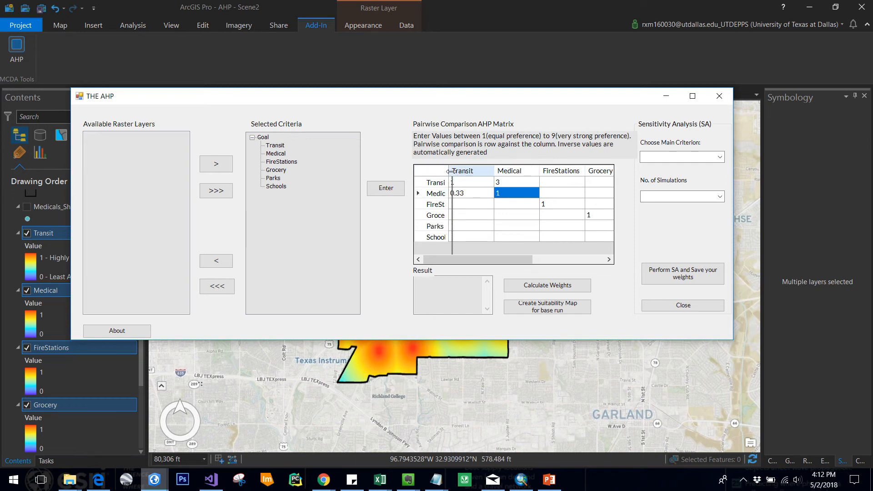
drag(498, 259, 532, 259)
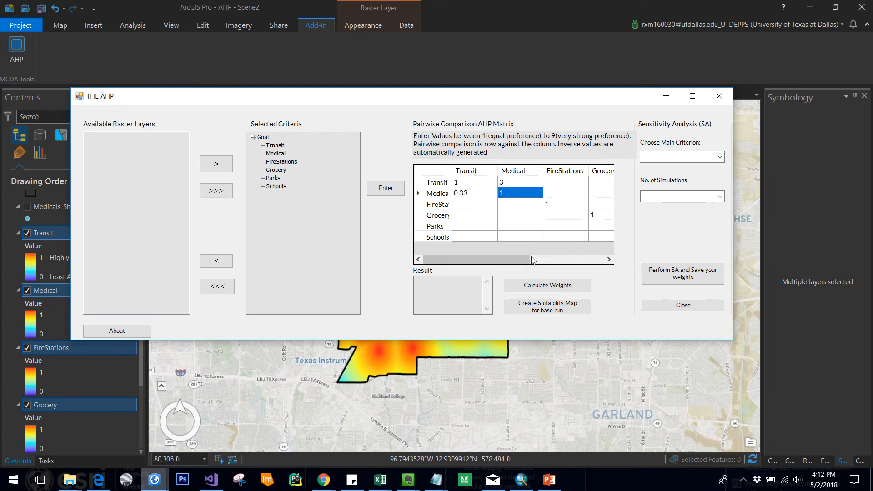
click(565, 182)
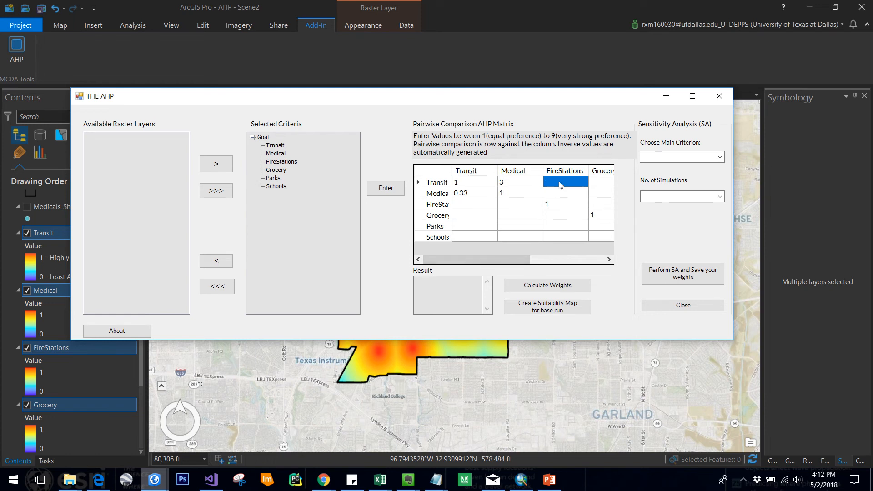
text(5)
text(7)
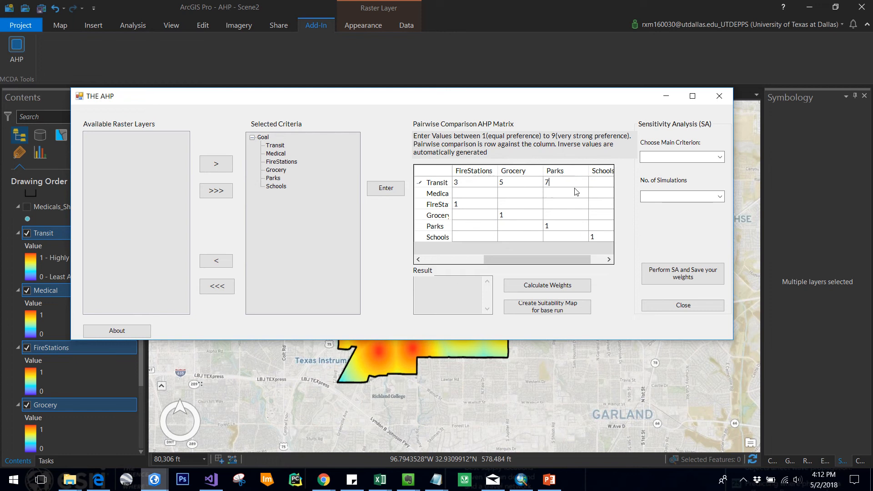
Enter the remaining preferences and calculate weights: Transit 0.381, Medical 0.262, CR 0.1.
click(591, 182)
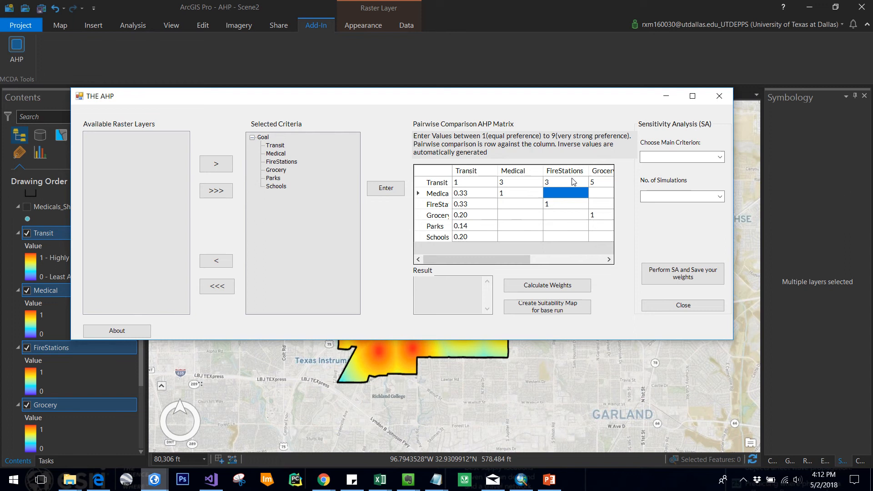
text(3)
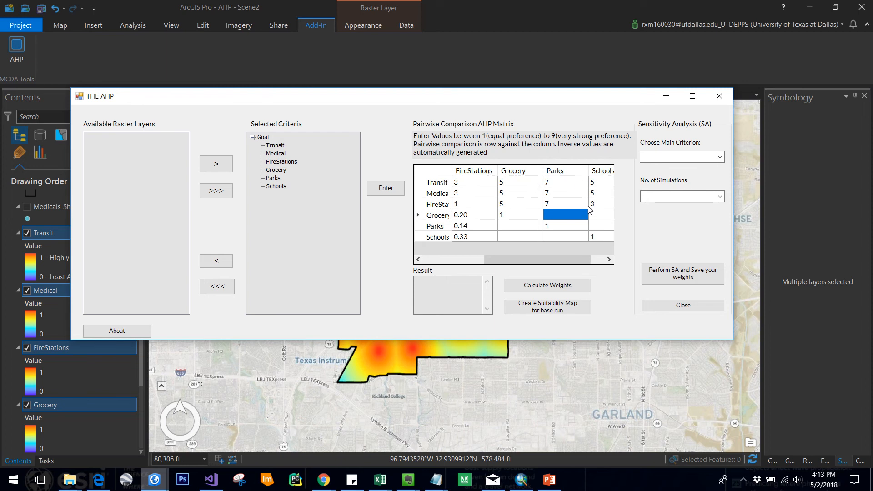
text(5)
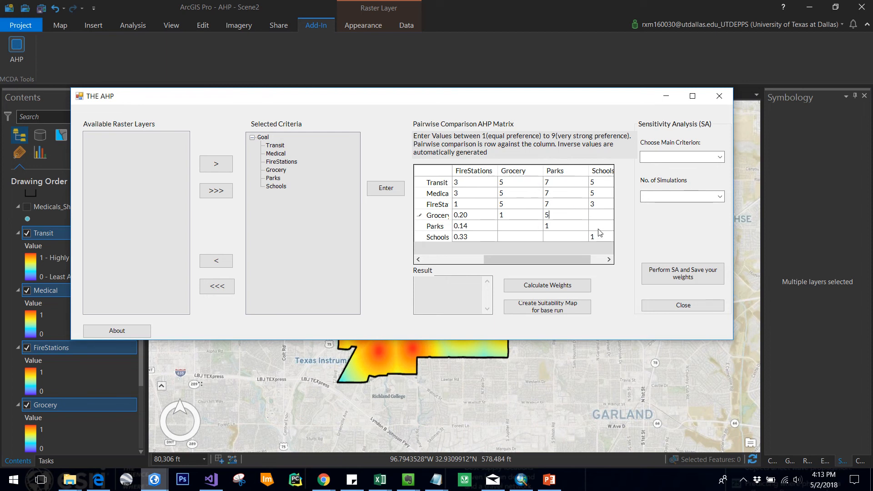
click(588, 214)
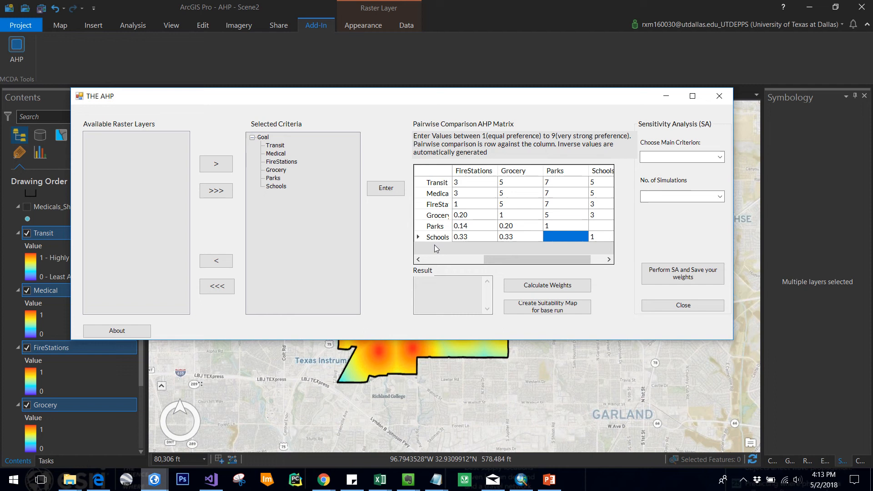
text(3)
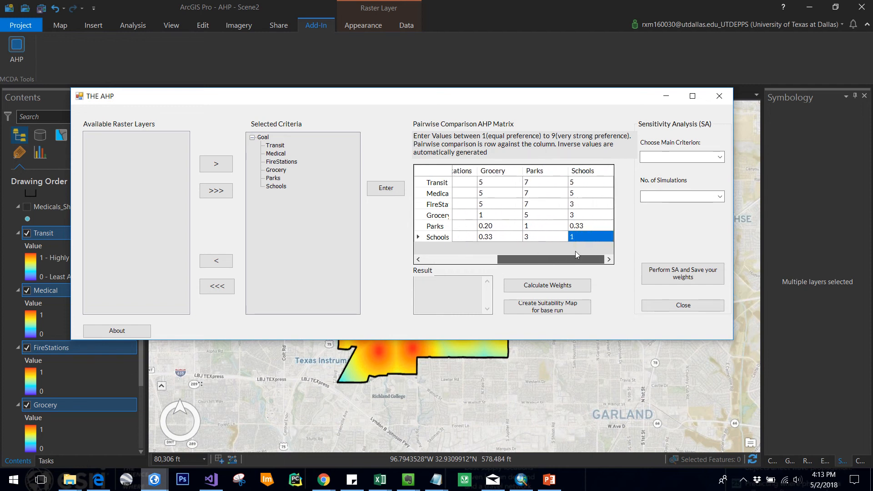
scroll(left, 3)
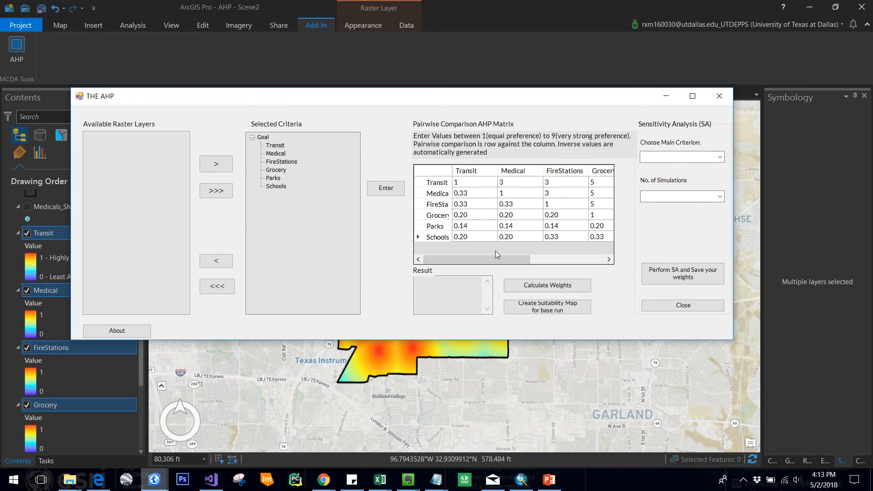
mouse_move(399, 175)
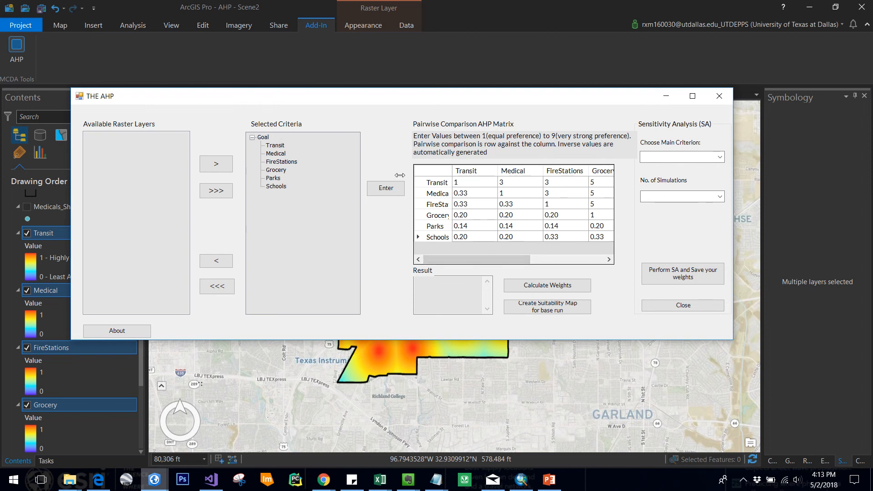
mouse_move(283, 171)
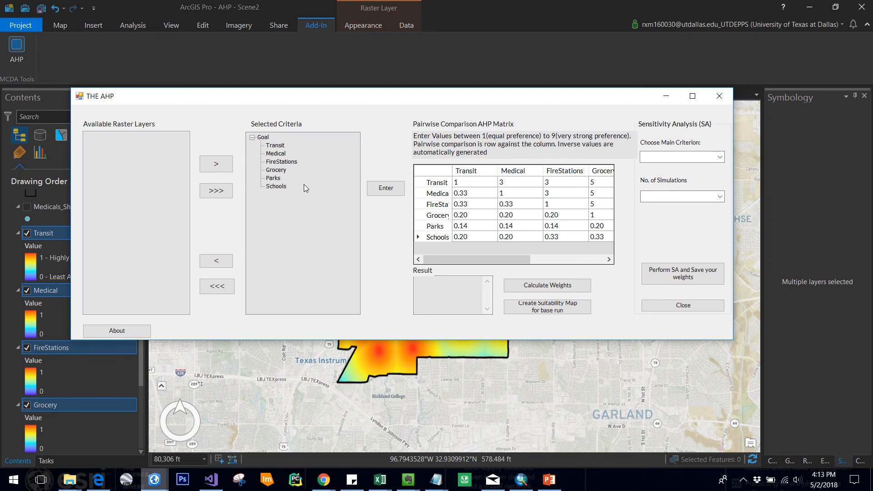
click(546, 285)
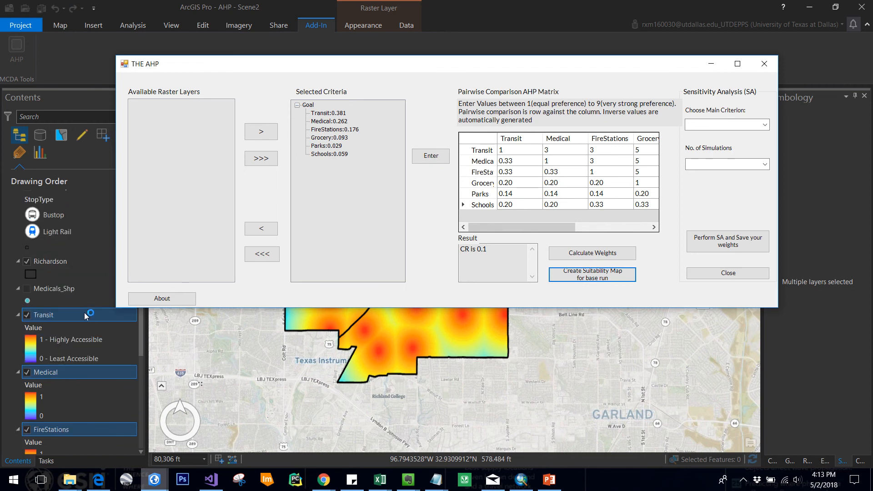
Create the base-run suitability map, inspect its class entries, and bring the AHP window forward.
click(591, 274)
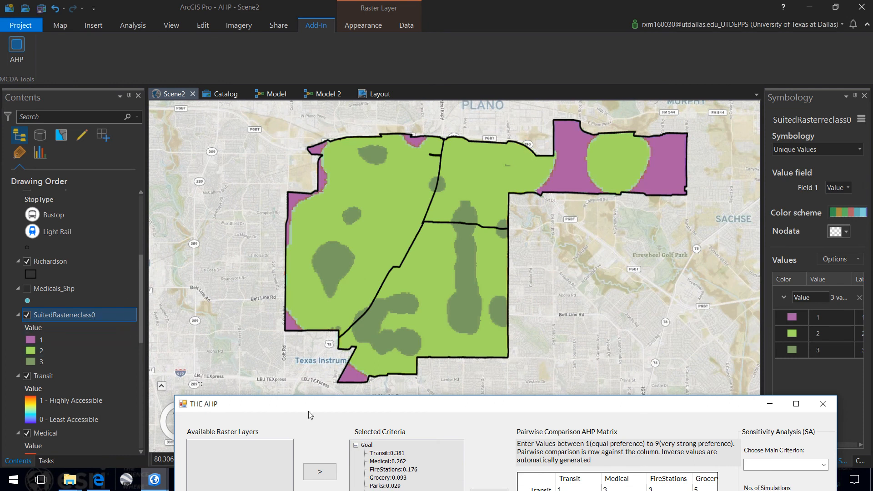
click(42, 340)
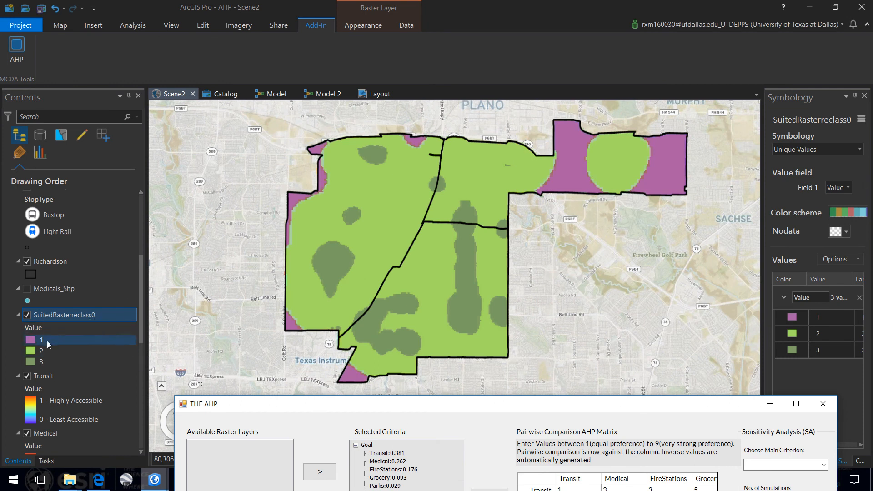
click(42, 350)
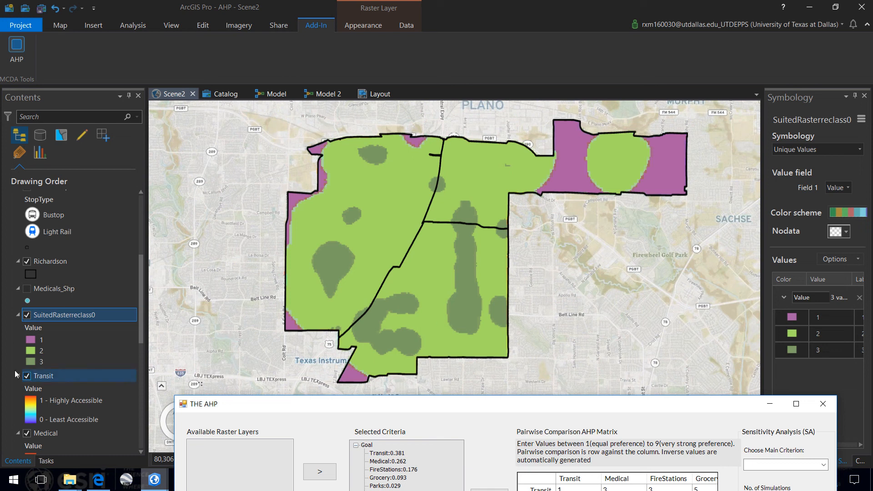
click(41, 339)
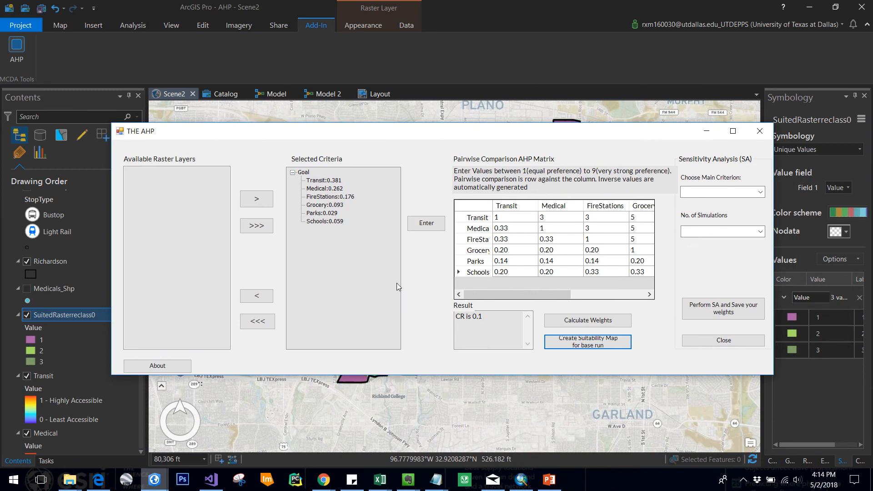
mouse_move(440, 292)
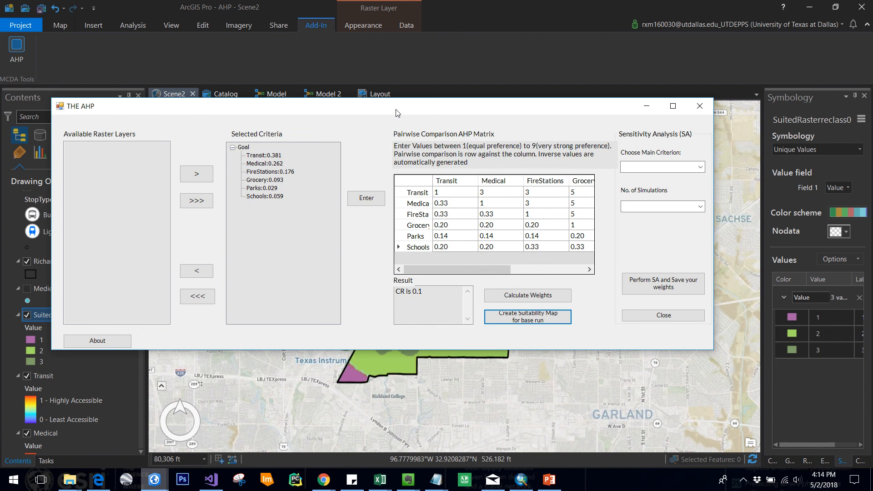
mouse_move(531, 261)
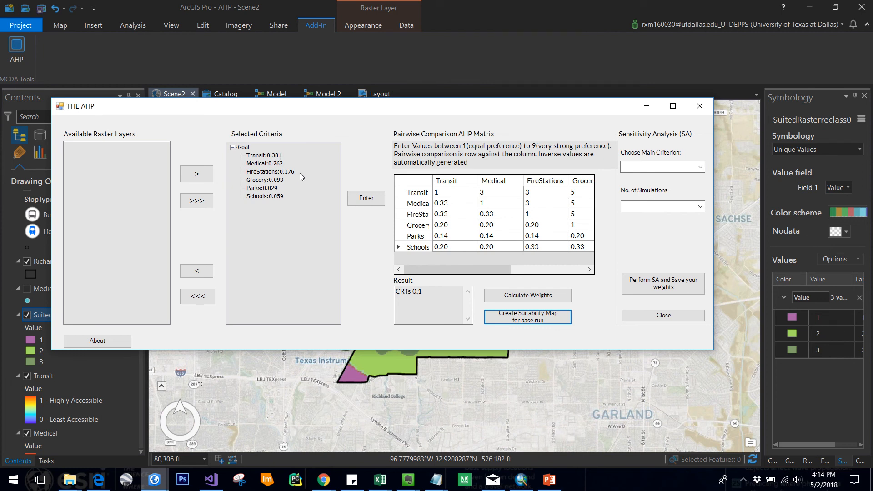
mouse_move(273, 161)
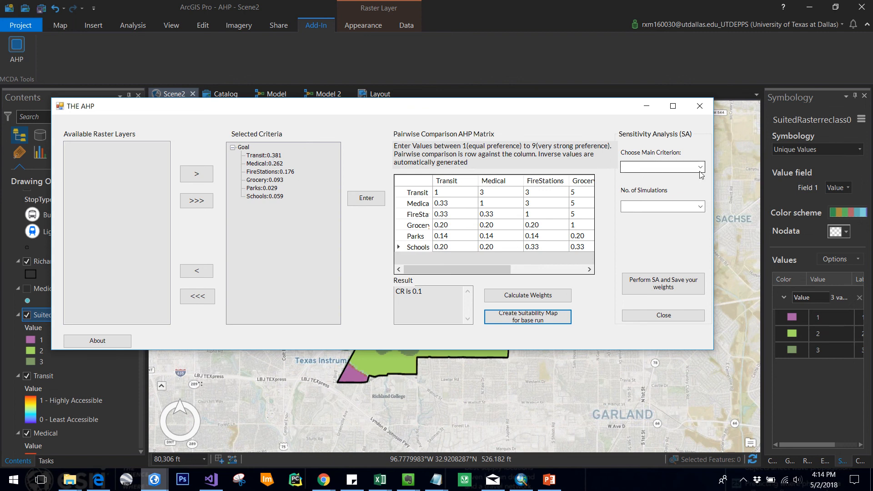
Set Transit as the main criterion and, after trying 4 and 10, choose 2 simulations.
click(661, 167)
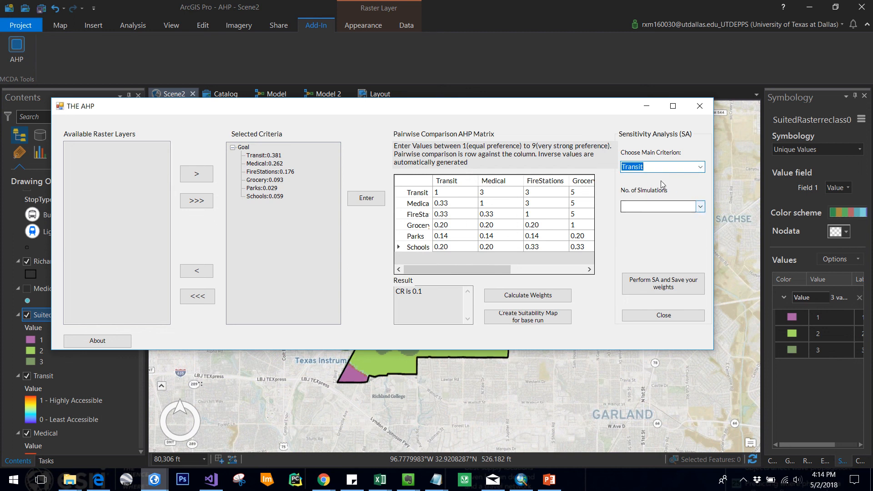
click(699, 206)
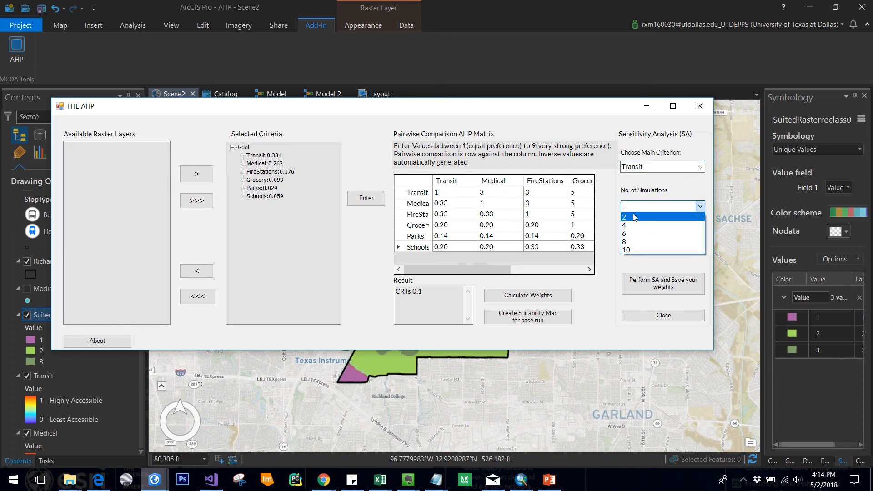
click(625, 218)
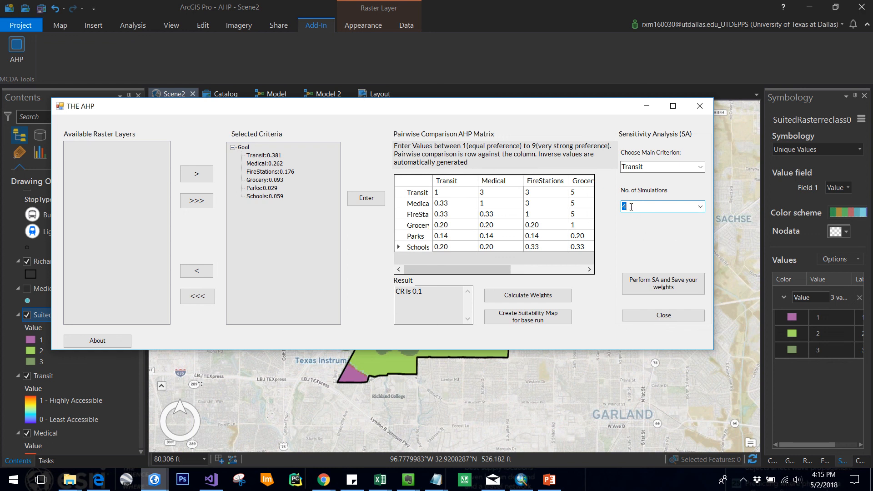
mouse_move(612, 245)
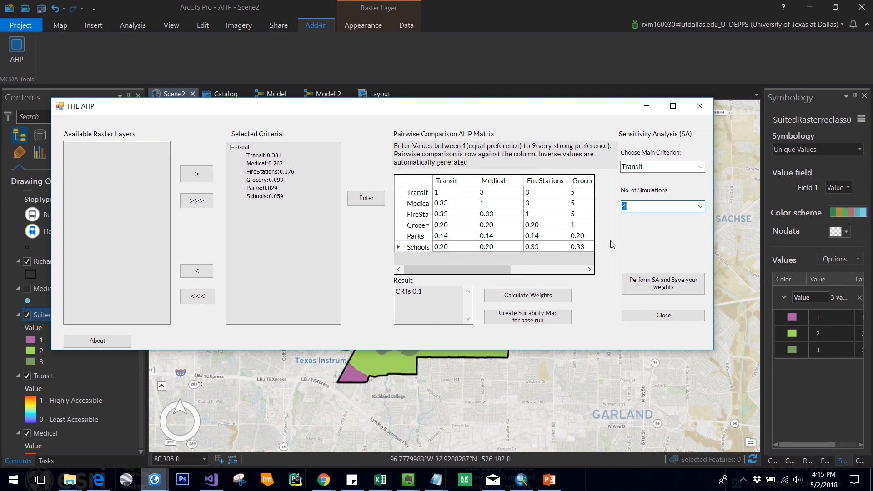
mouse_move(614, 281)
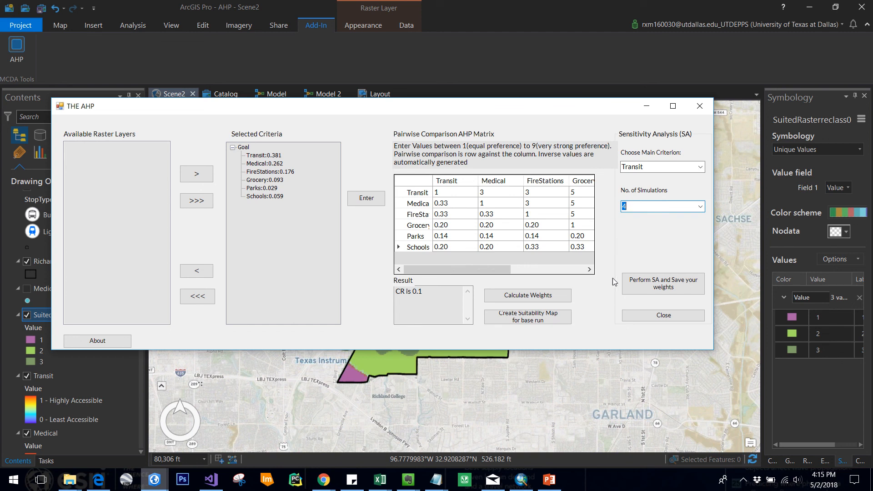
mouse_move(611, 286)
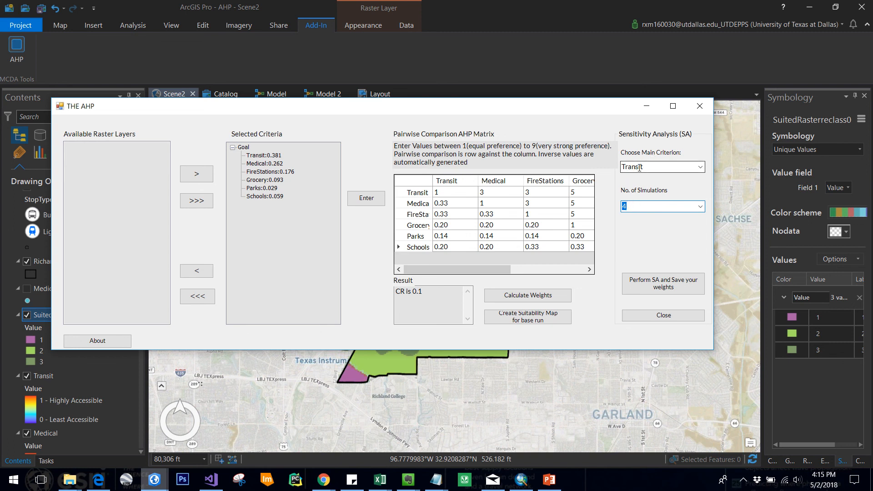
mouse_move(649, 150)
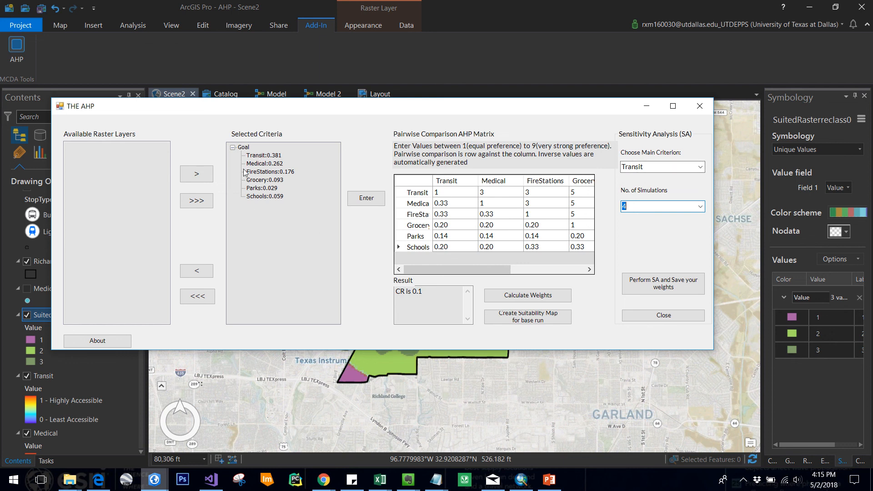
mouse_move(658, 199)
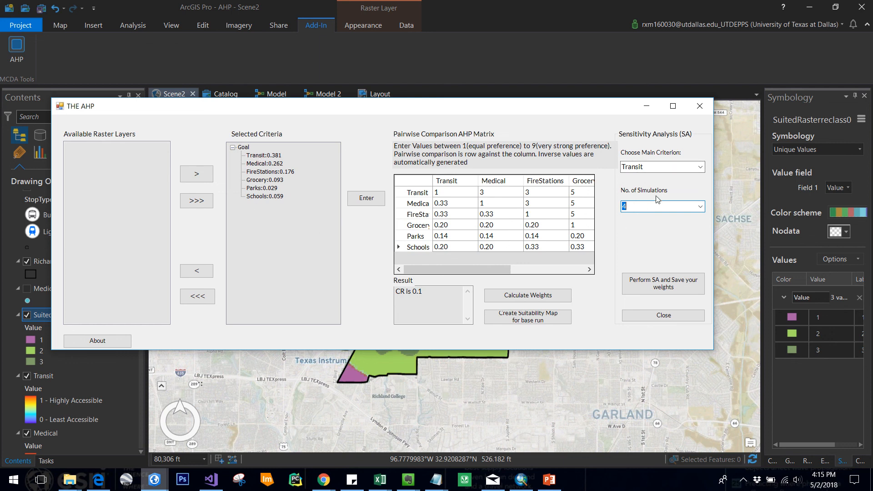
click(699, 206)
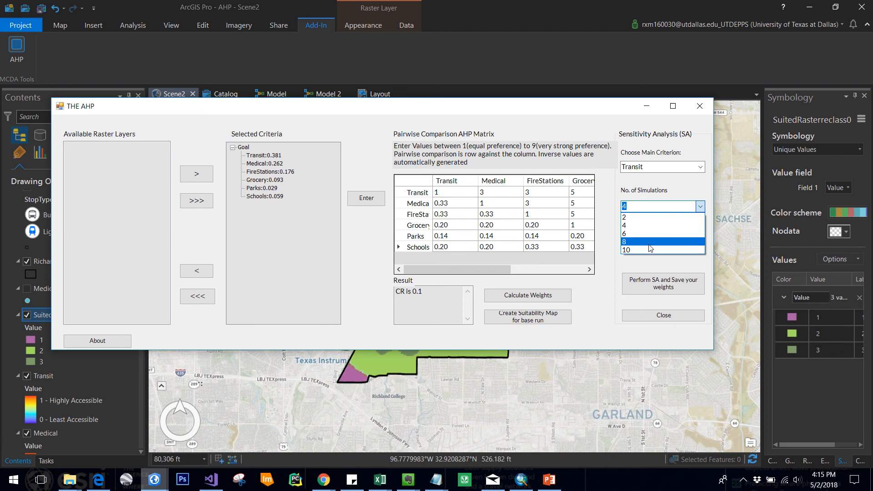
click(625, 250)
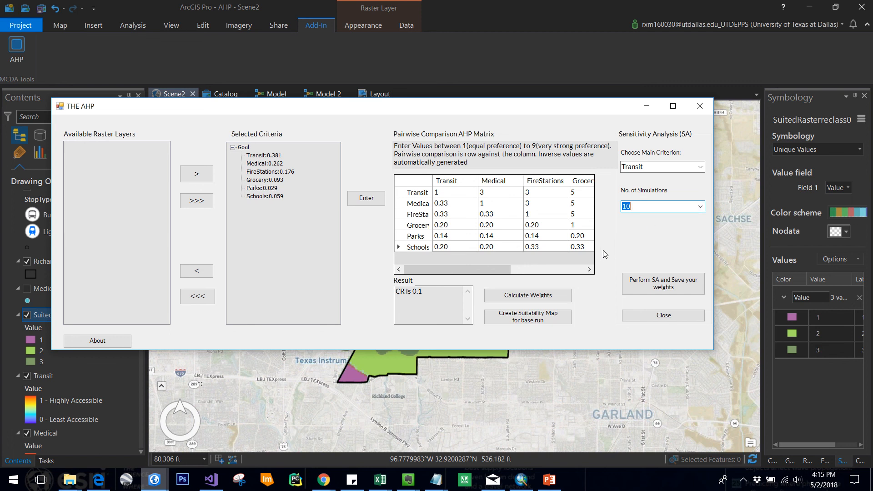
mouse_move(617, 213)
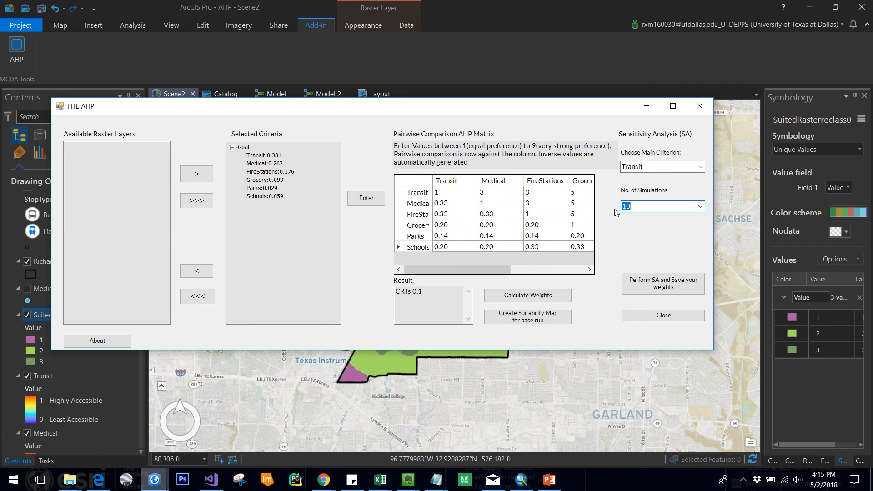
click(699, 206)
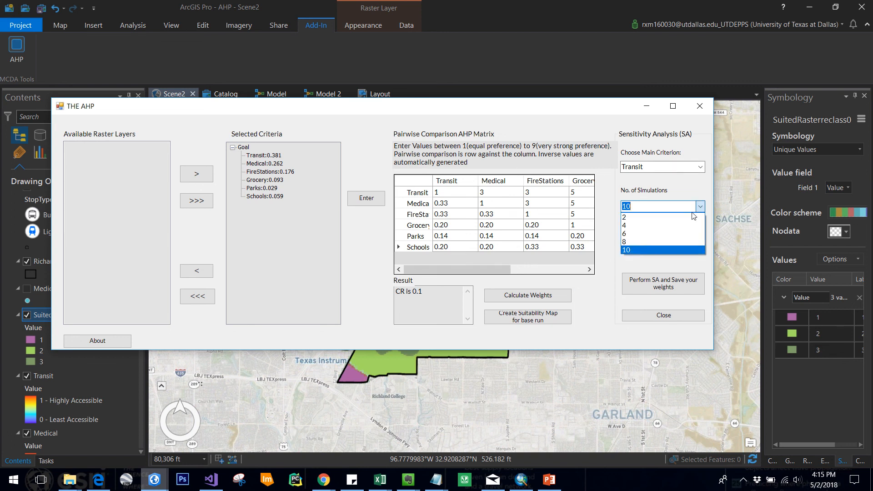
click(625, 217)
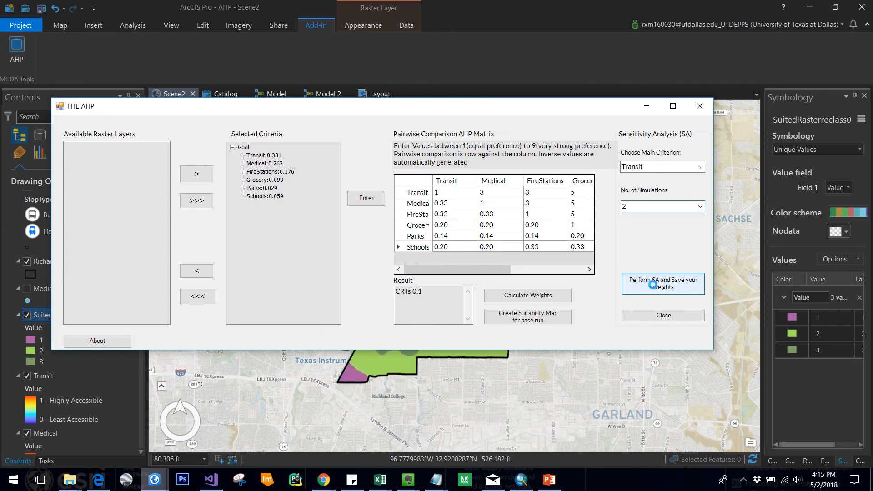
Run the Transit sensitivity analysis and save the weights as weightsmine.csv.
click(662, 282)
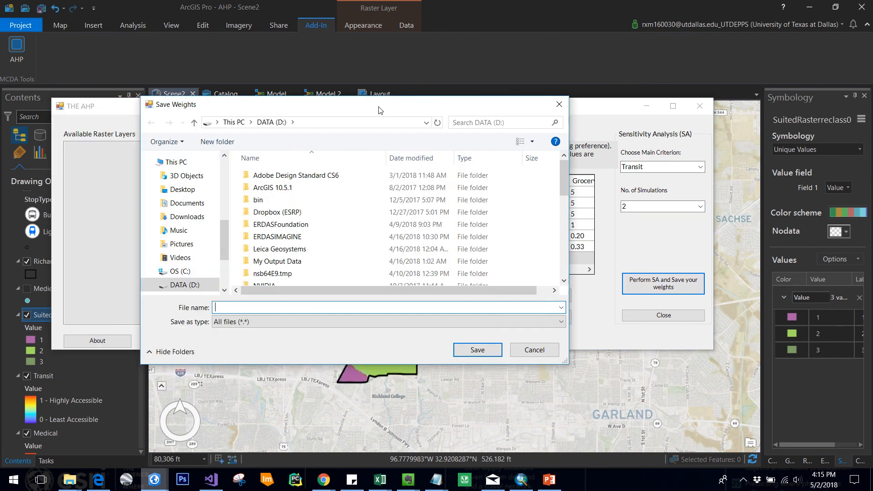
text(weightsmine)
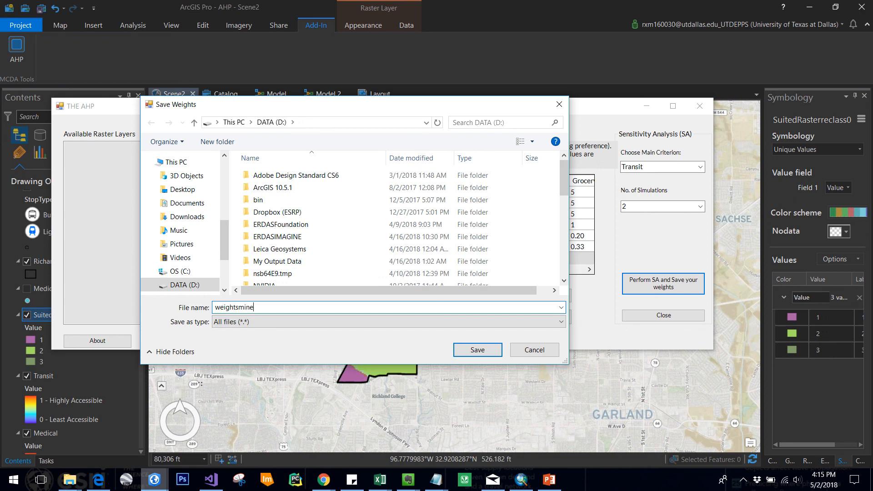
text(.csv)
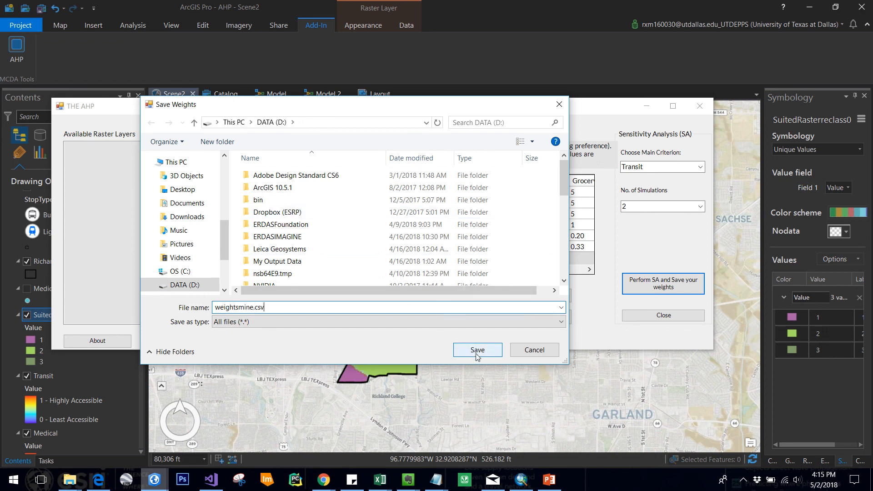
click(477, 350)
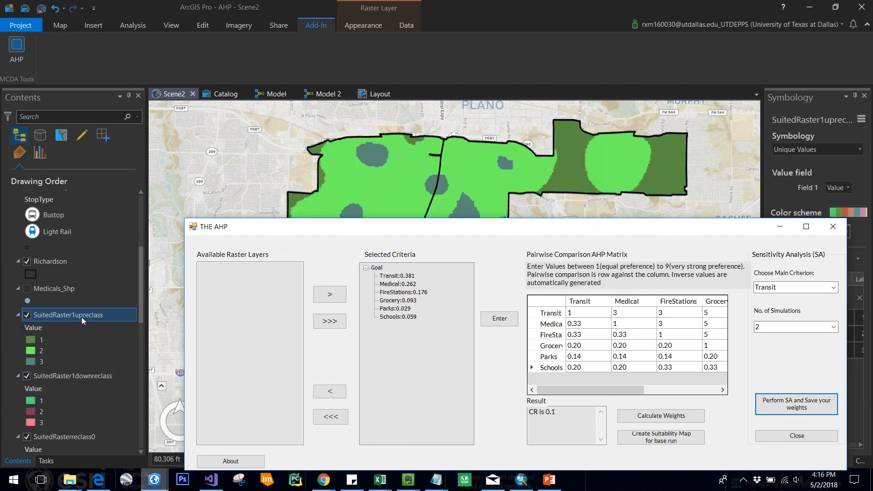
mouse_move(91, 344)
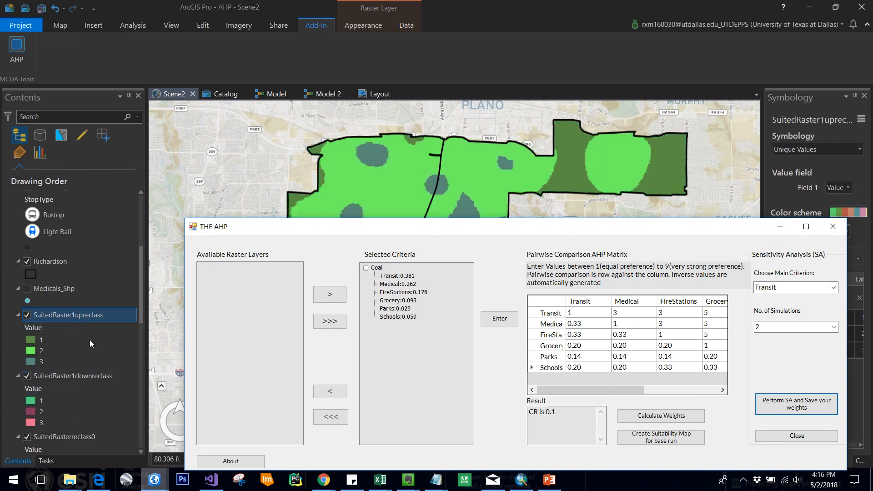
mouse_move(392, 288)
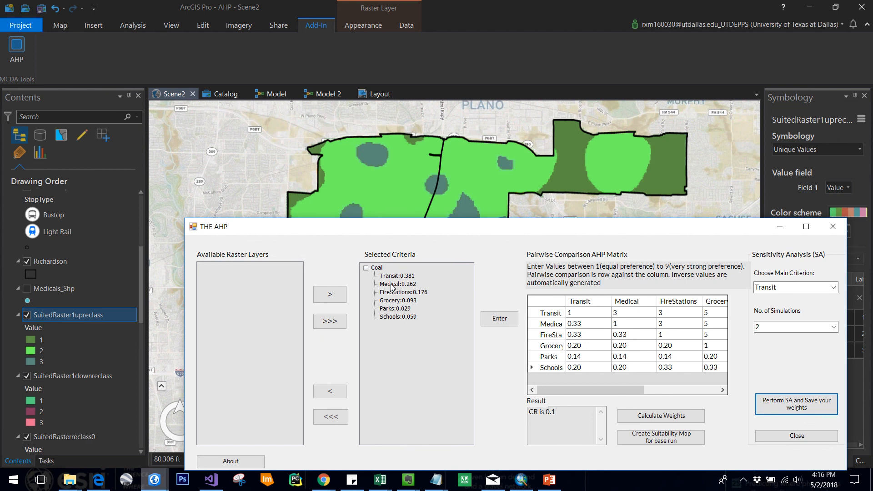
mouse_move(147, 356)
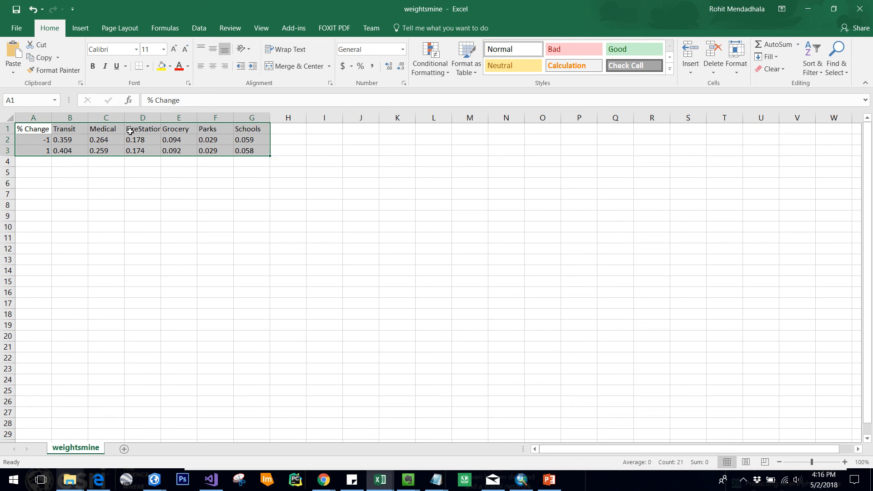
mouse_move(524, 471)
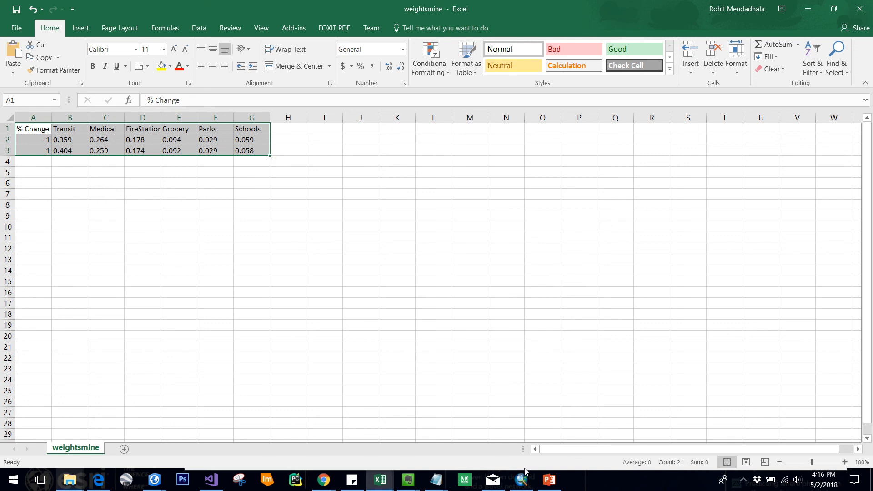